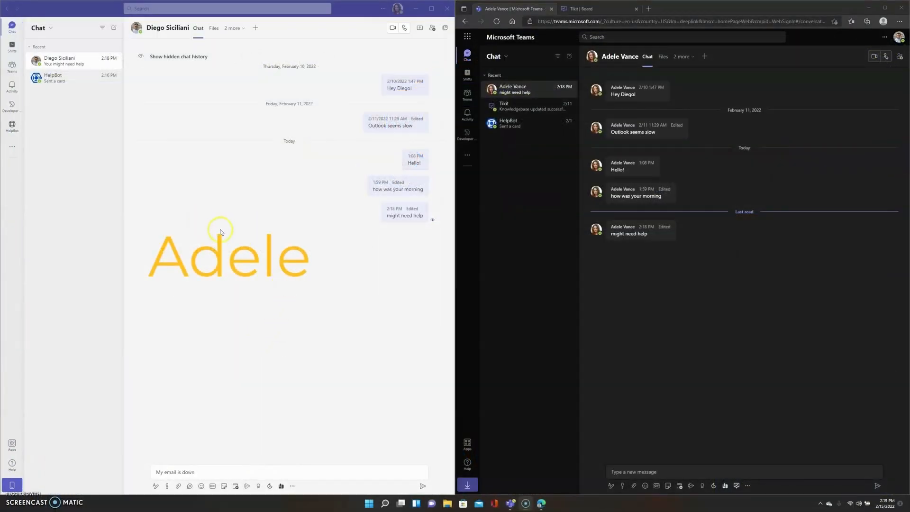
pyautogui.moveTo(202, 228)
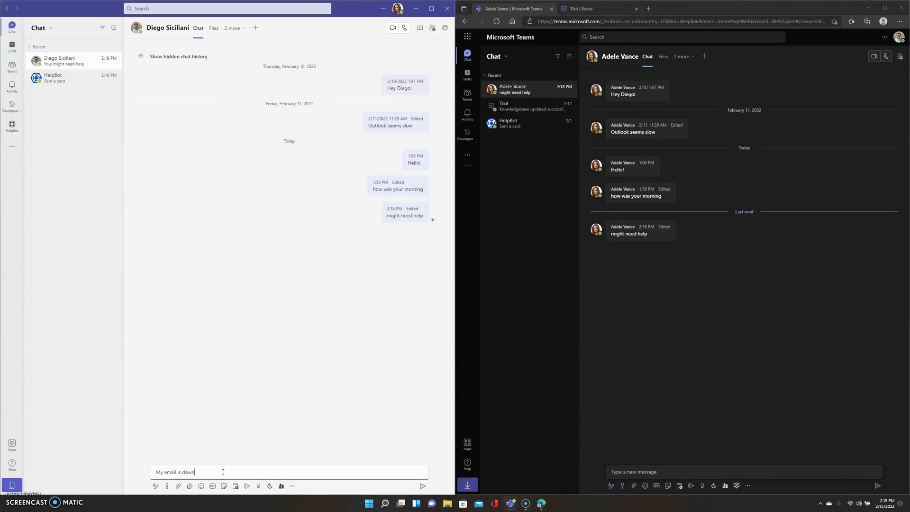
# Step: Send the chat message 'My email is down' to Diego
pyautogui.press('Return')
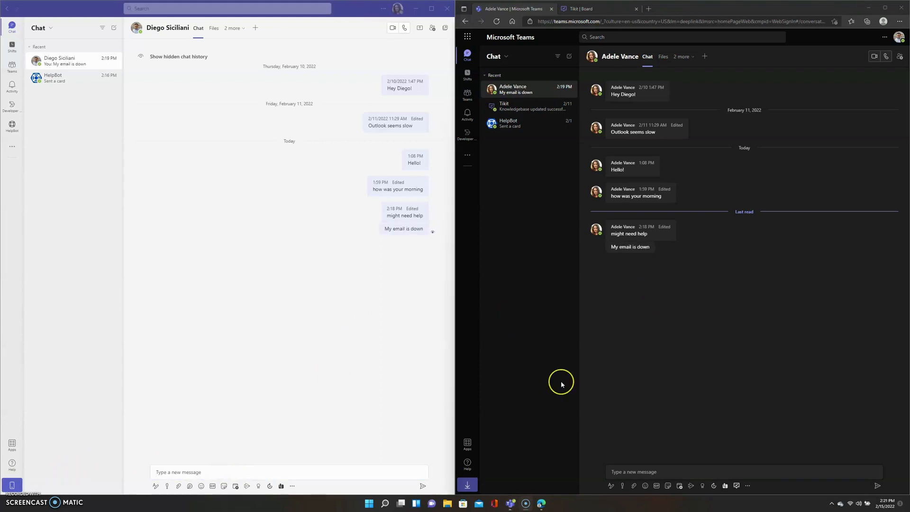
pyautogui.moveTo(665, 382)
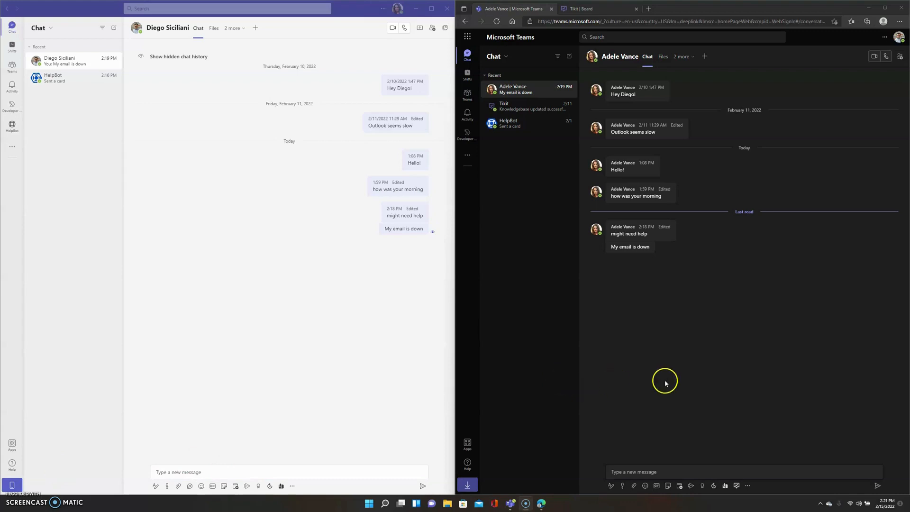
pyautogui.moveTo(643, 386)
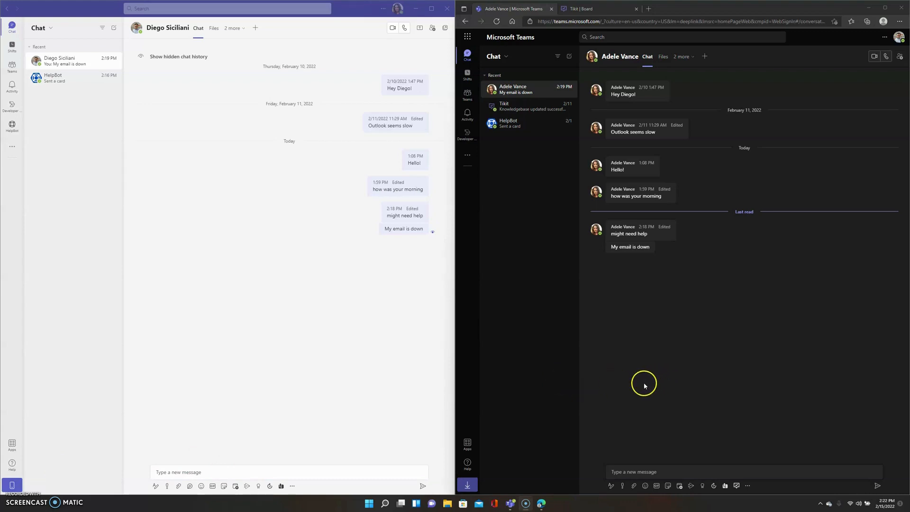
pyautogui.moveTo(630, 246)
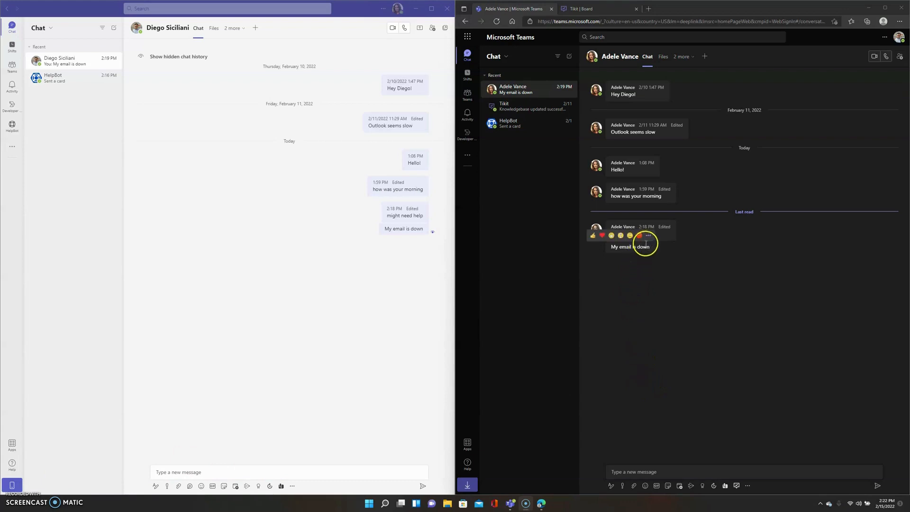
# Step: Create a Medium-priority Tikit ticket from the 'My email is down' message and dismiss the confirmation
pyautogui.click(647, 235)
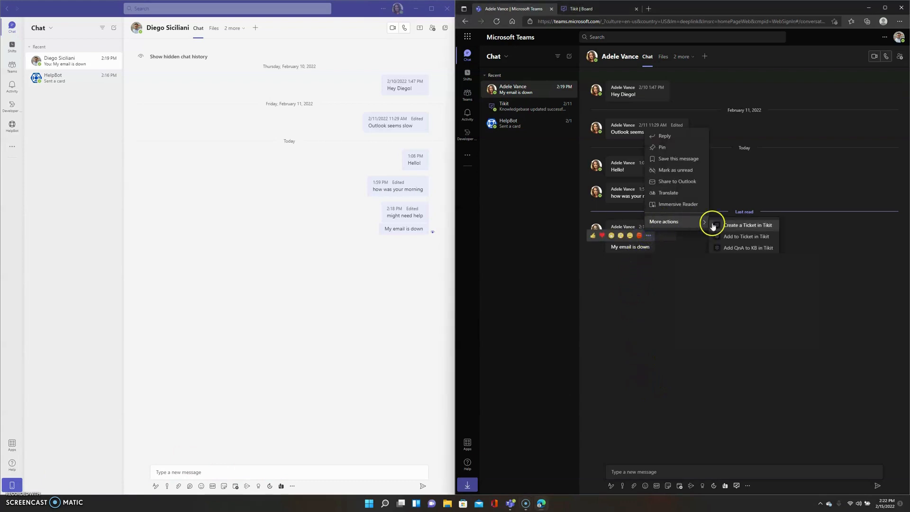
pyautogui.click(749, 225)
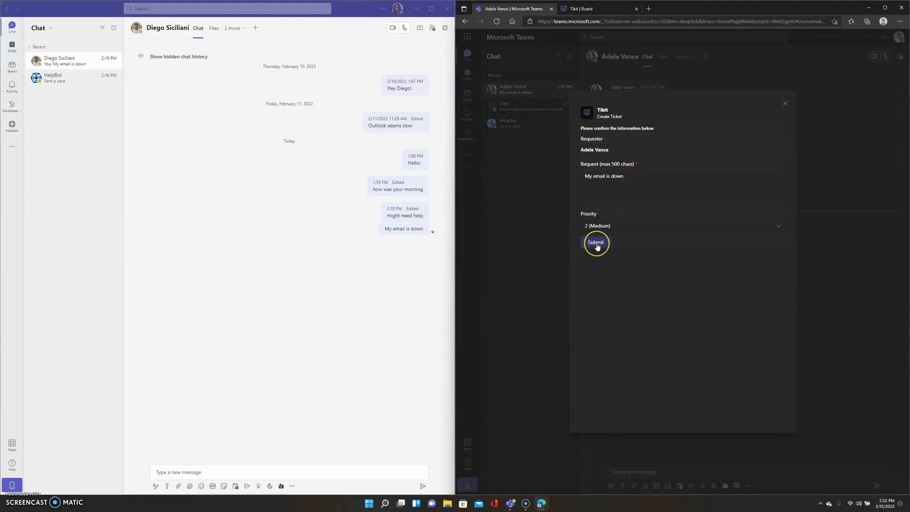
pyautogui.click(595, 242)
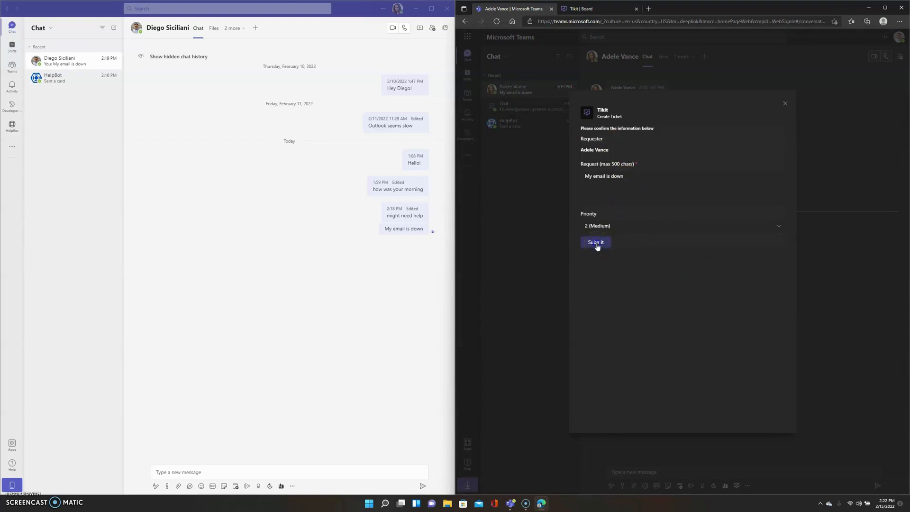
pyautogui.click(594, 242)
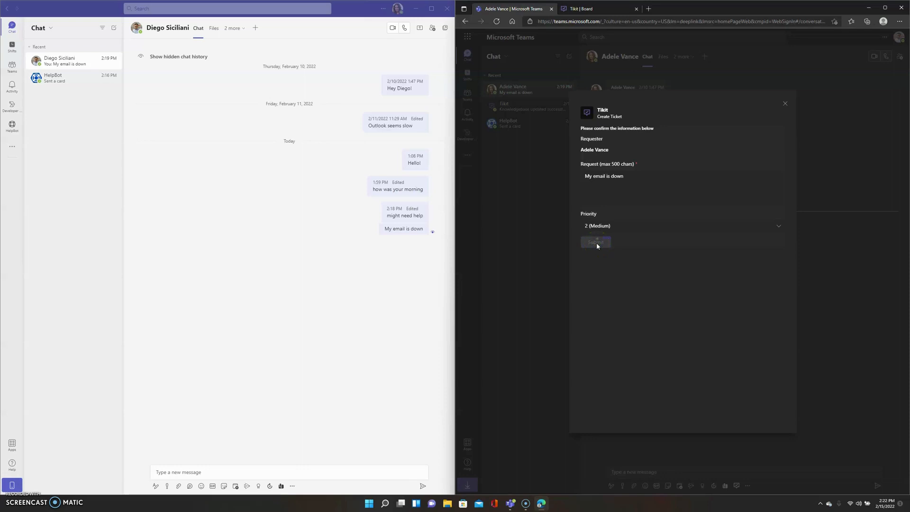
pyautogui.click(595, 242)
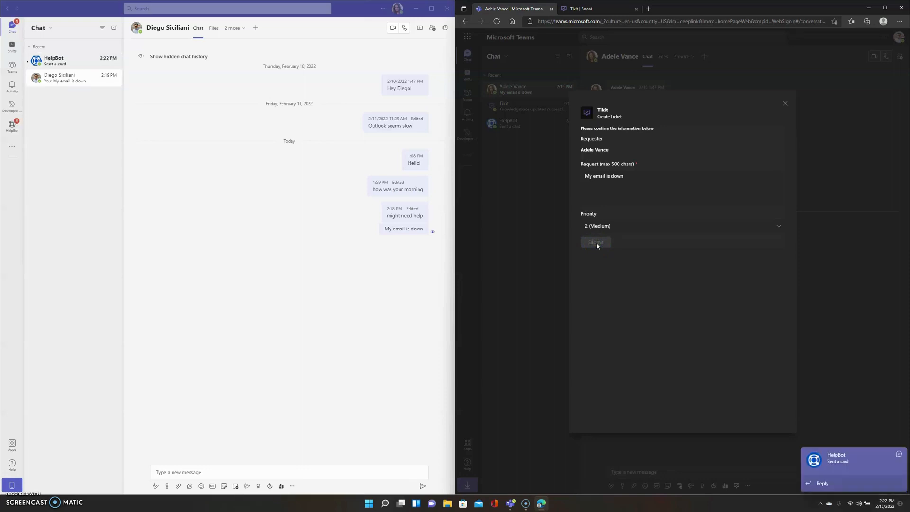
pyautogui.click(595, 242)
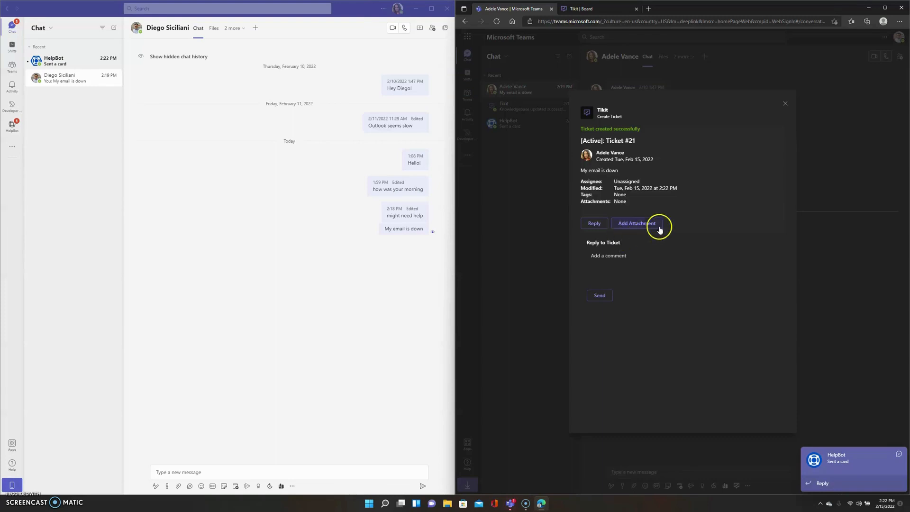
pyautogui.moveTo(641, 133)
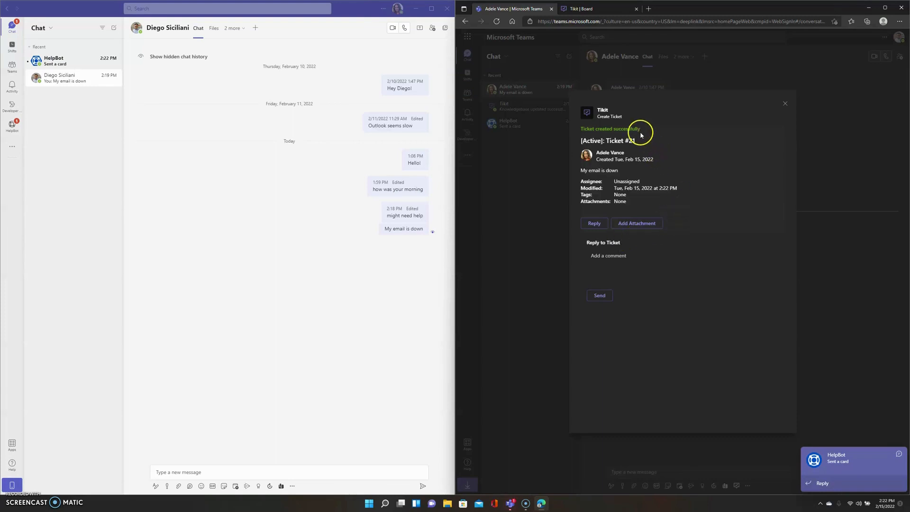
pyautogui.click(785, 104)
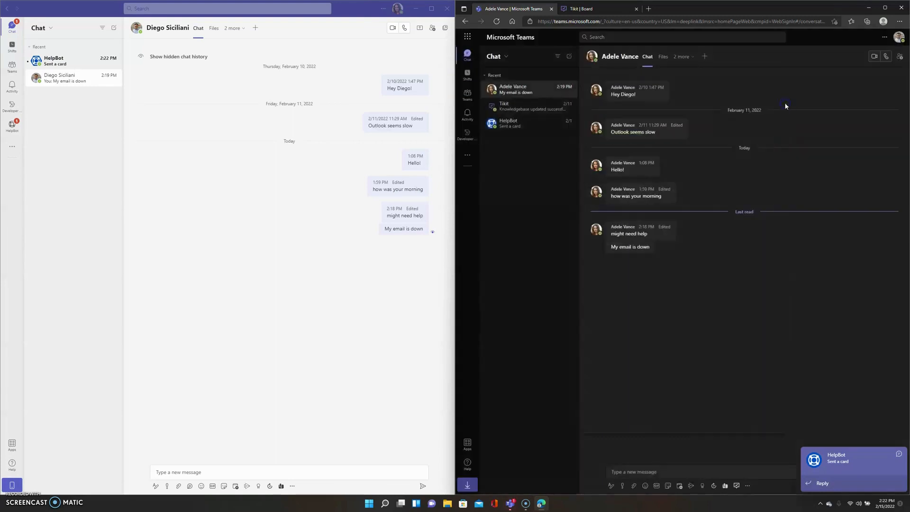
# Step: Go to the Tikit team's Triage channel to view Ticket #21
pyautogui.click(467, 94)
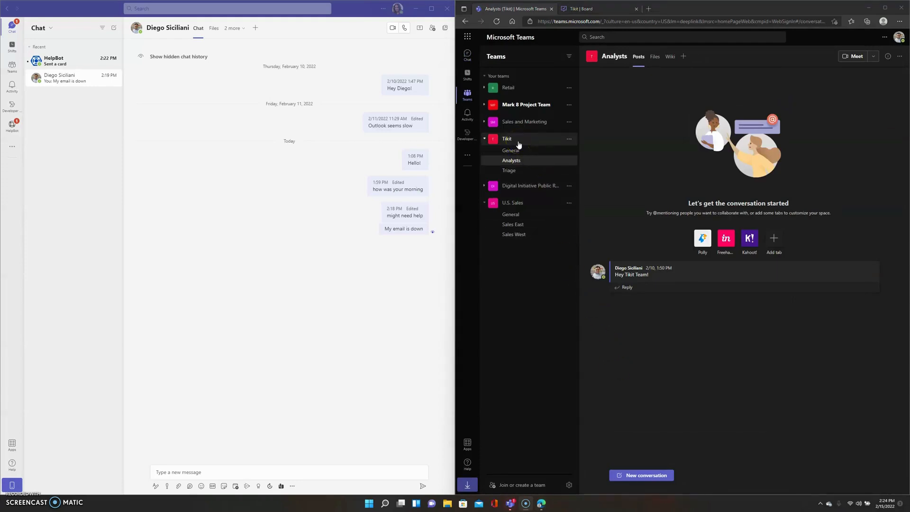
pyautogui.click(508, 170)
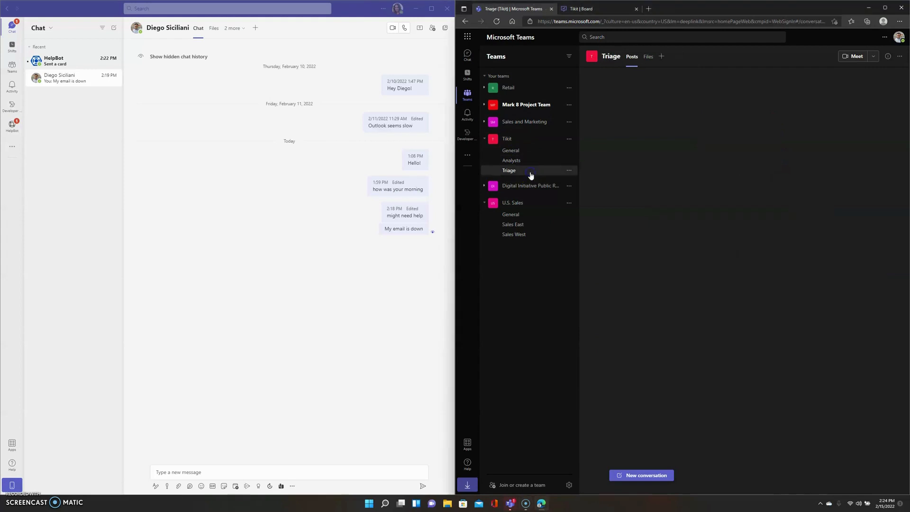
pyautogui.click(508, 170)
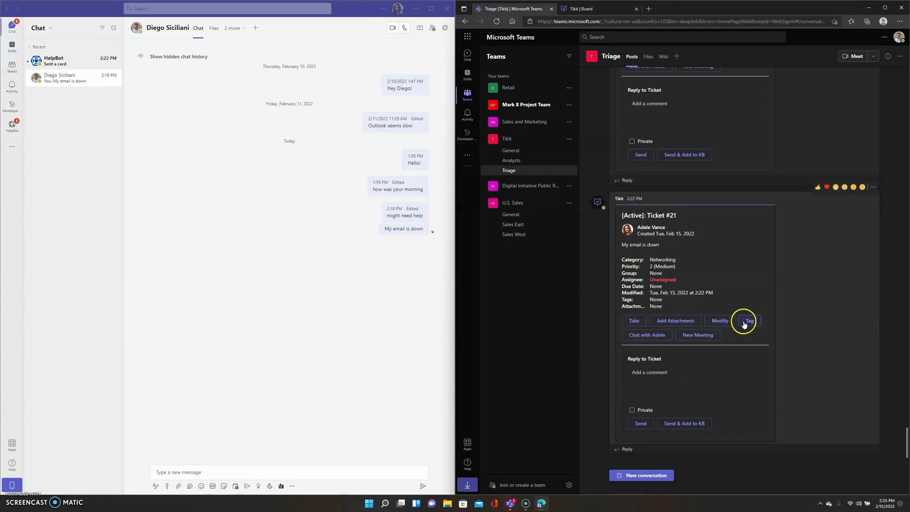
pyautogui.moveTo(748, 320)
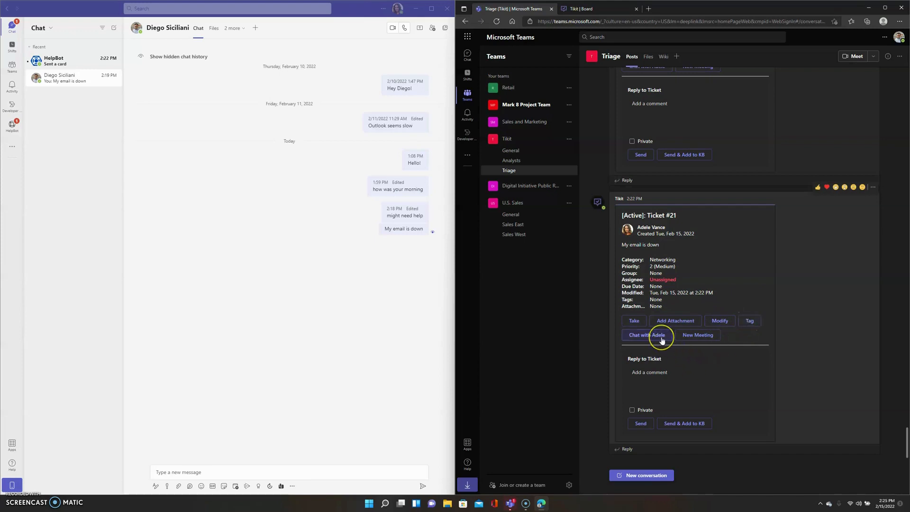
pyautogui.moveTo(677, 360)
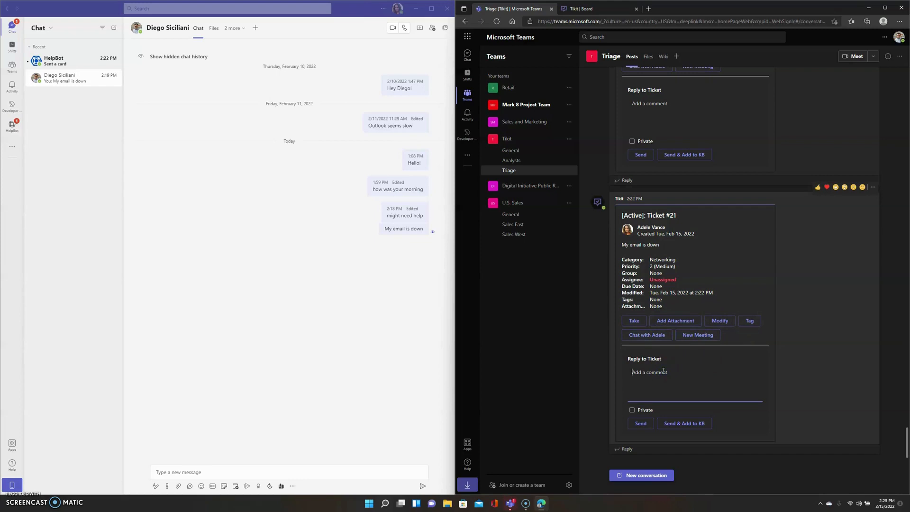
# Step: Reply 'make sure outlook is in online mode' on Ticket #21 using Send & Add to KB
pyautogui.write('make sure outlook is')
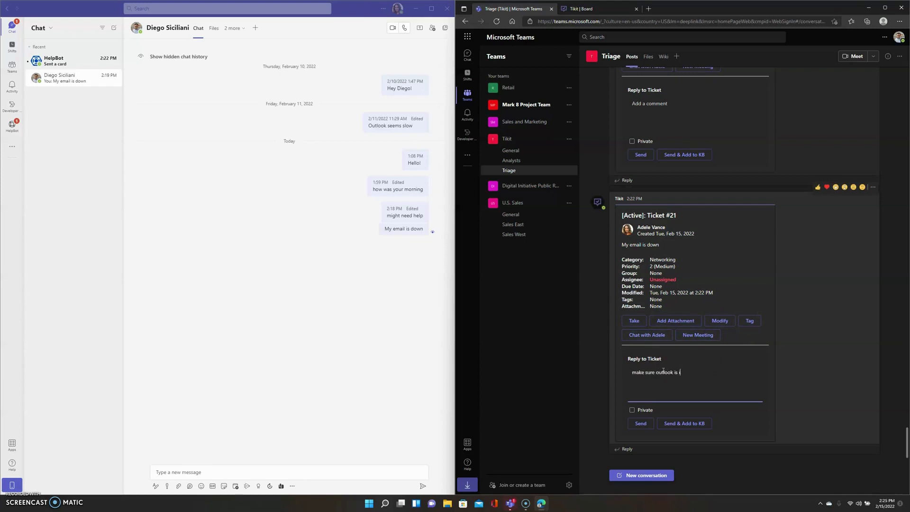
pyautogui.write('in online mode')
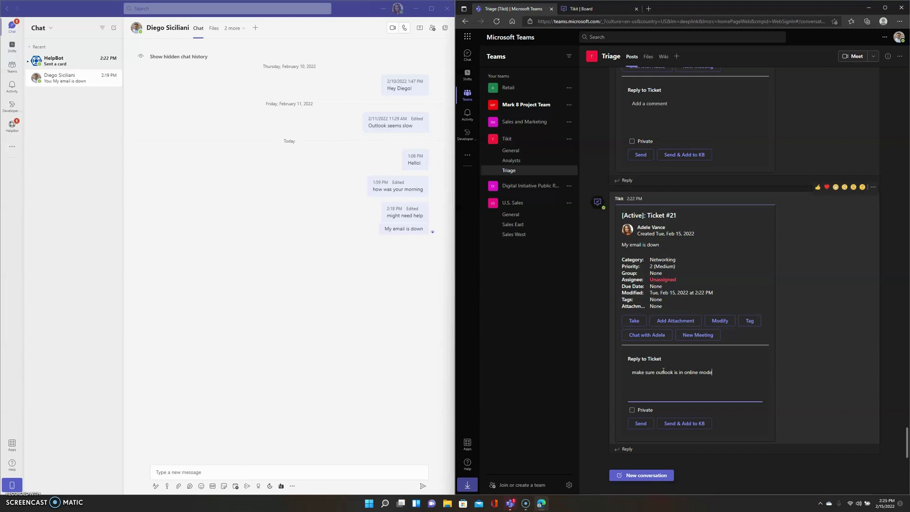
pyautogui.moveTo(38, 473)
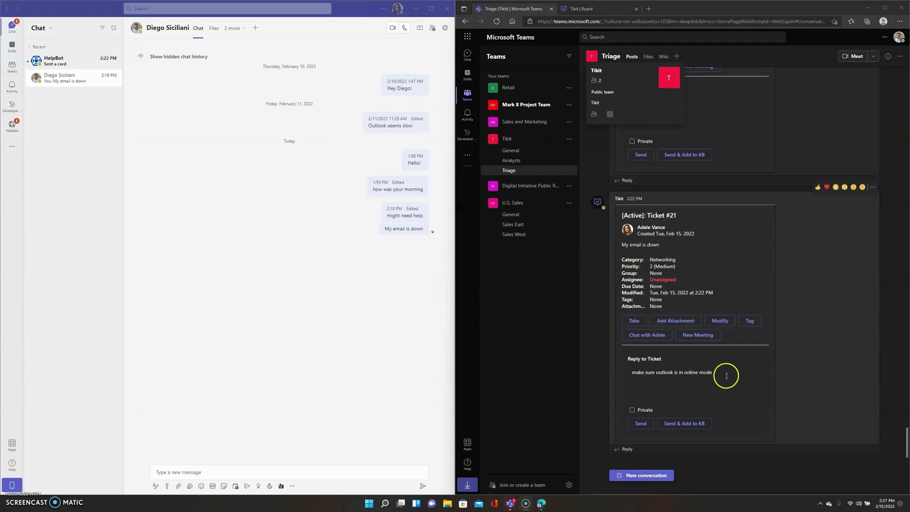
pyautogui.moveTo(631, 409)
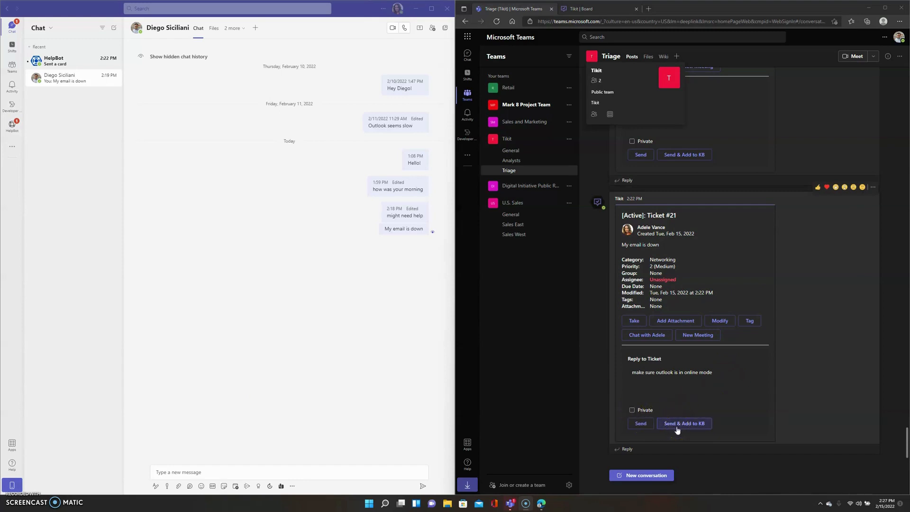
pyautogui.click(683, 423)
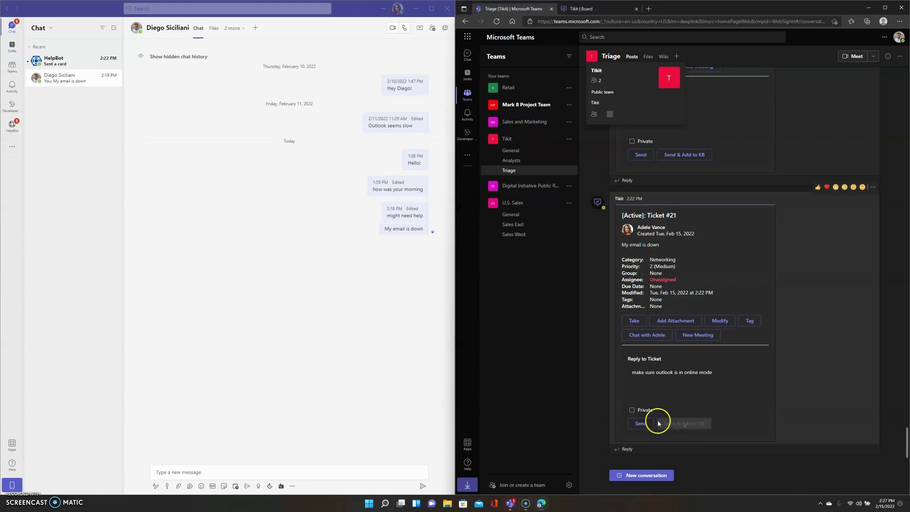
pyautogui.moveTo(28, 474)
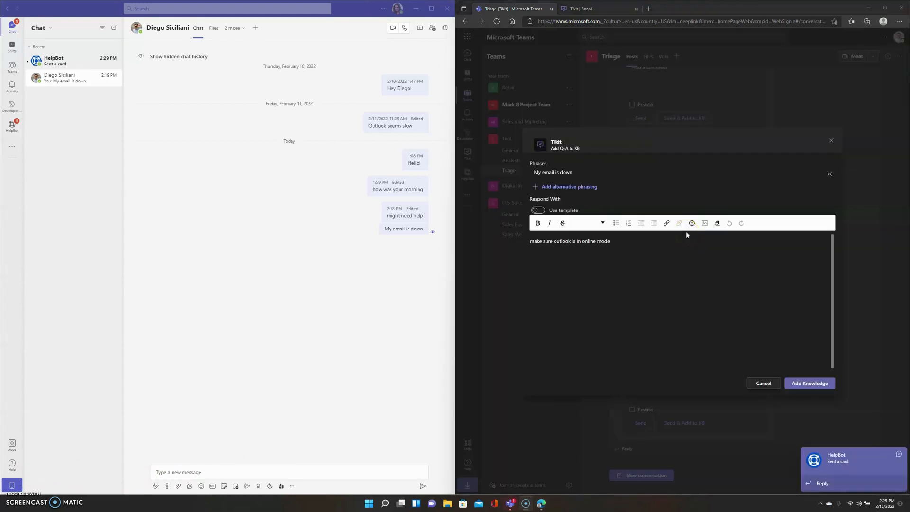
pyautogui.moveTo(566, 186)
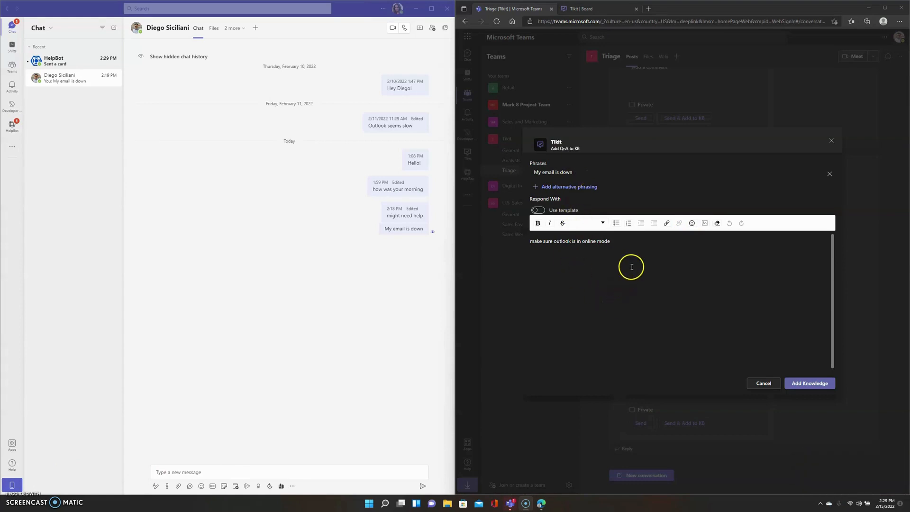
pyautogui.moveTo(590, 303)
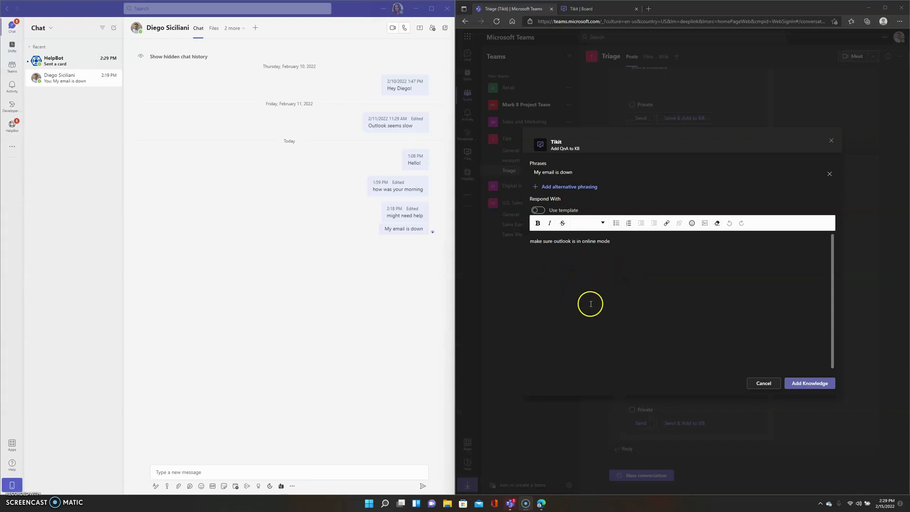
pyautogui.moveTo(649, 296)
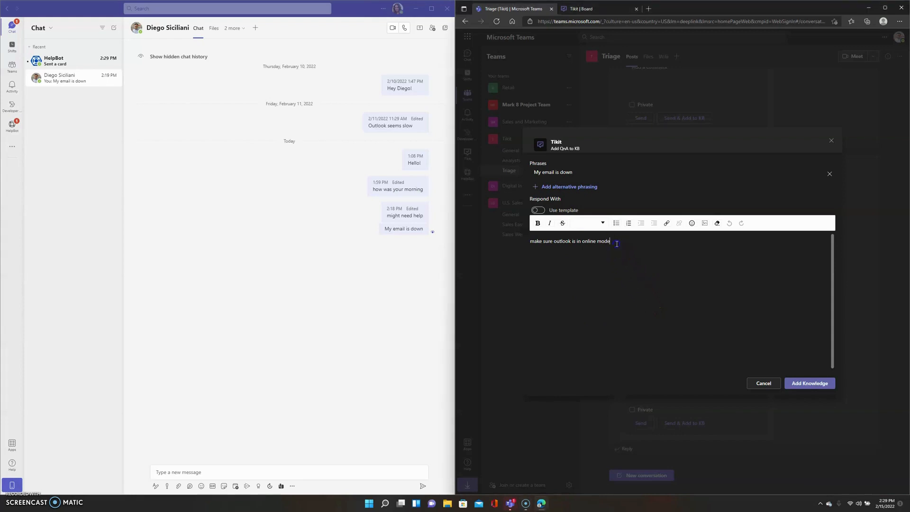
# Step: Append 'first, check wifi' to the knowledge response and add the knowledge entry
pyautogui.write('f')
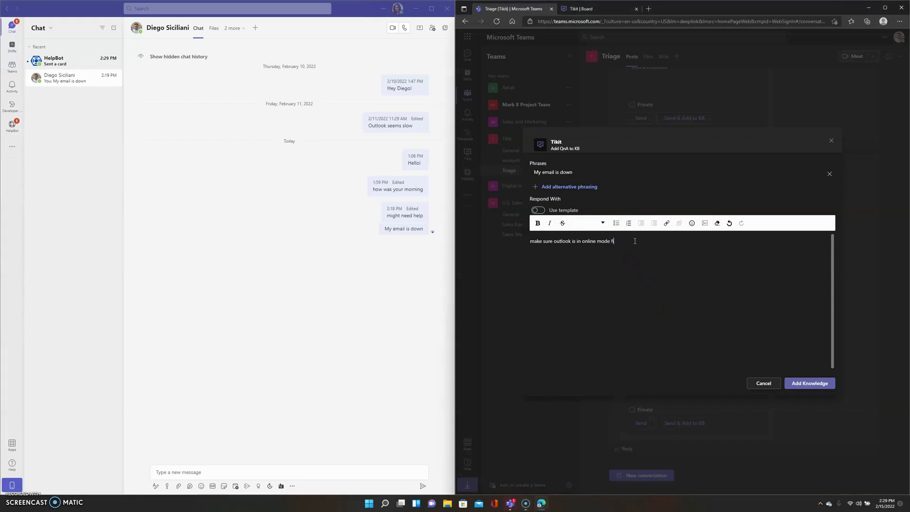
pyautogui.write('irst, check')
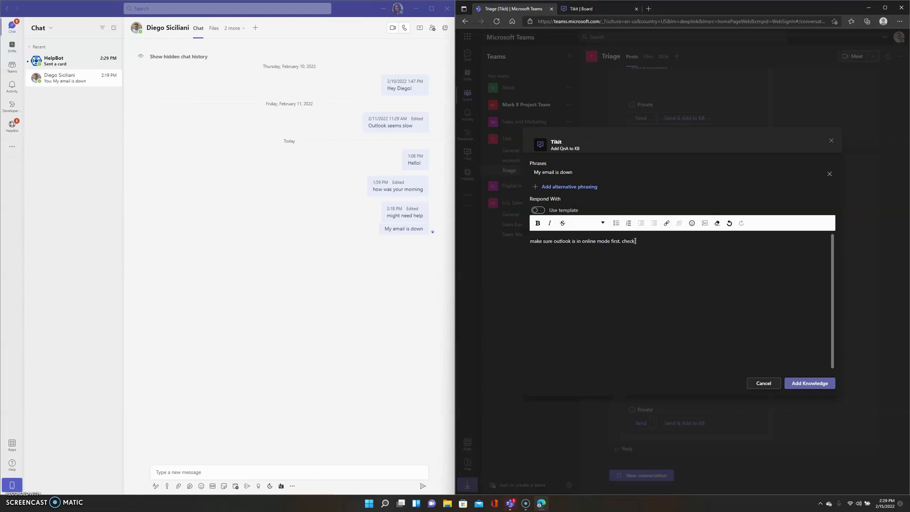
pyautogui.write('wifi')
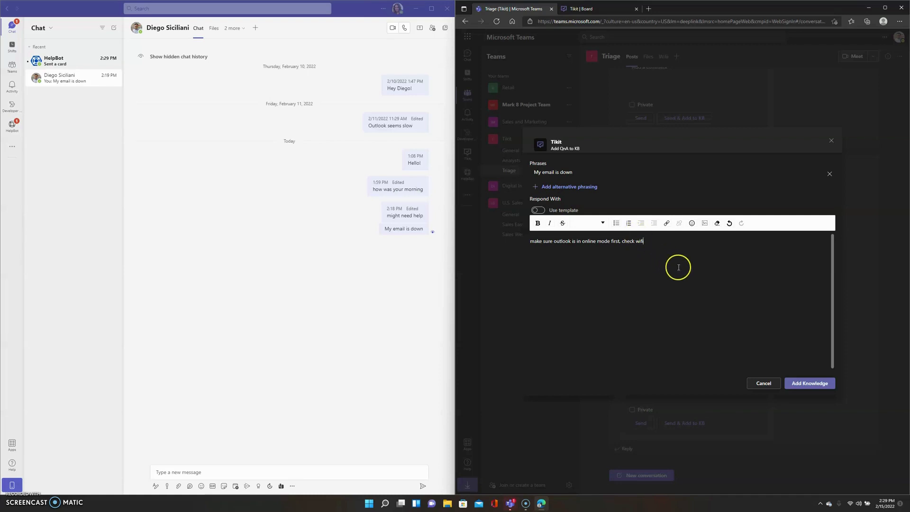
pyautogui.click(808, 383)
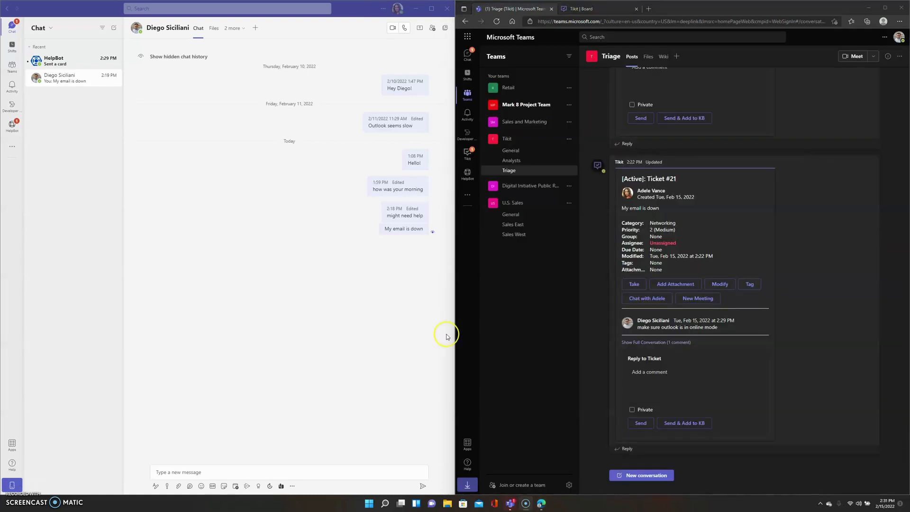
pyautogui.moveTo(674, 397)
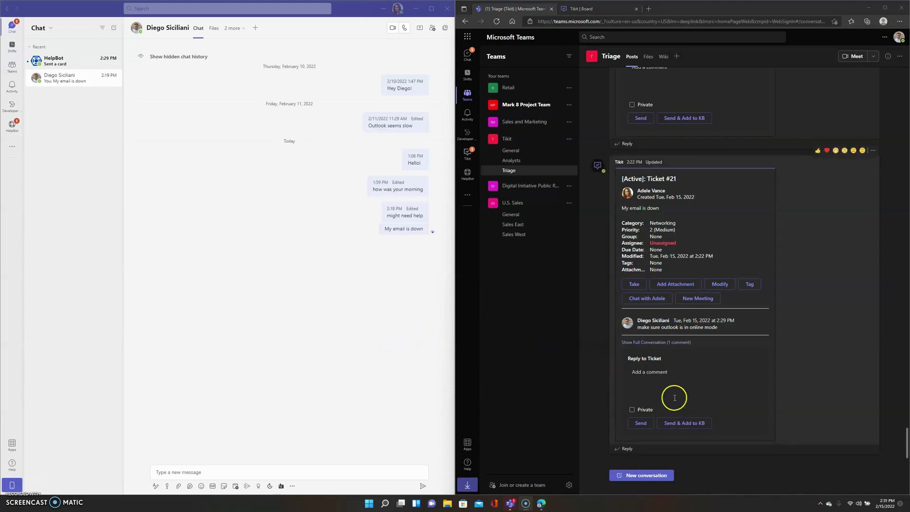
pyautogui.moveTo(147, 380)
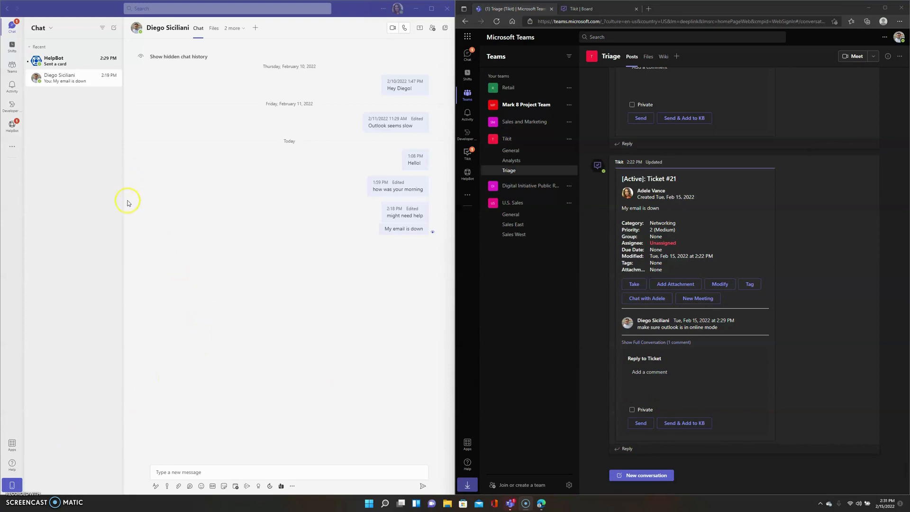
pyautogui.moveTo(128, 201)
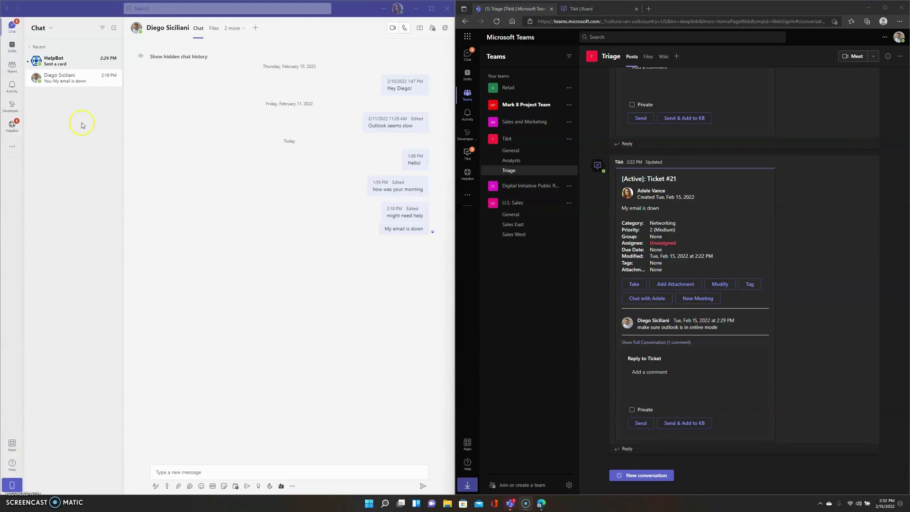
# Step: Select the HelpBot conversation in the chat list
pyautogui.click(53, 60)
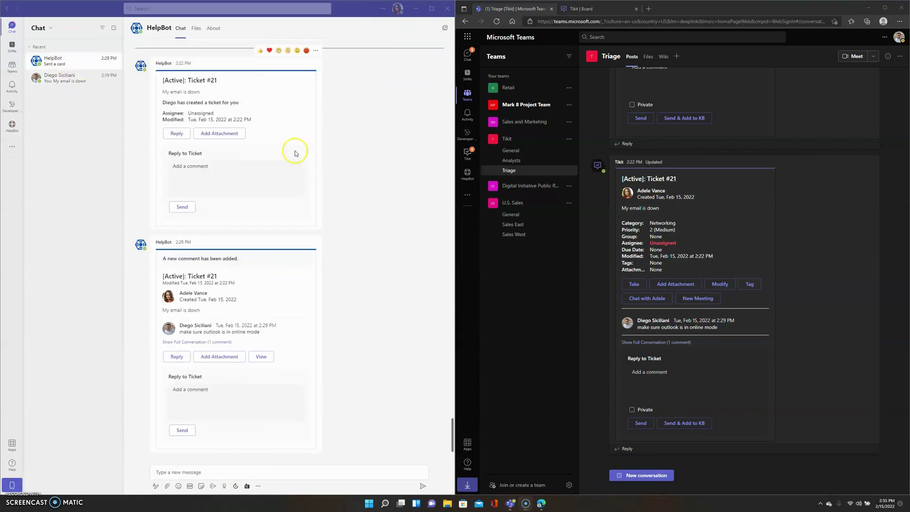
pyautogui.moveTo(245, 106)
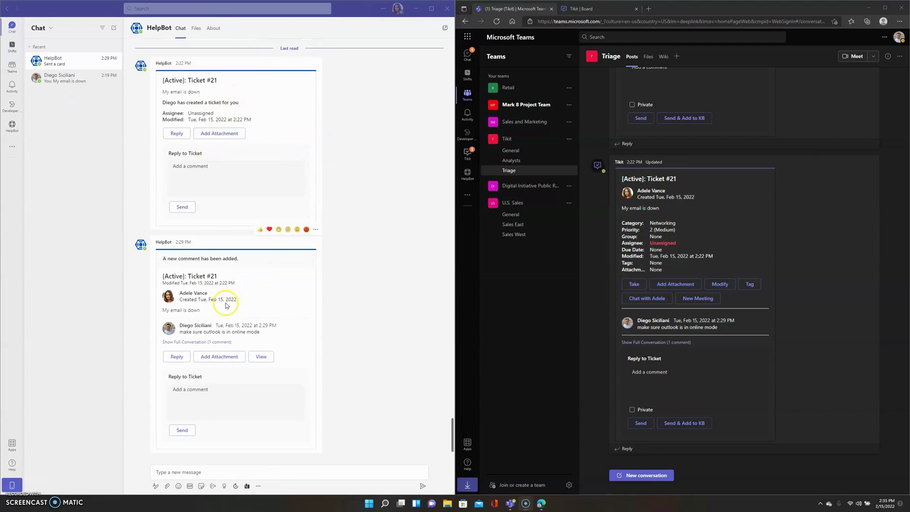
pyautogui.moveTo(267, 346)
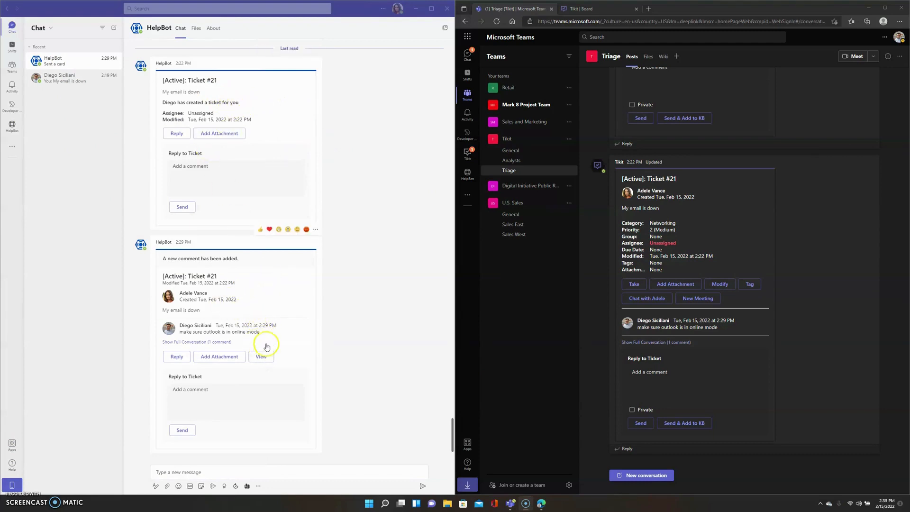
pyautogui.moveTo(198, 389)
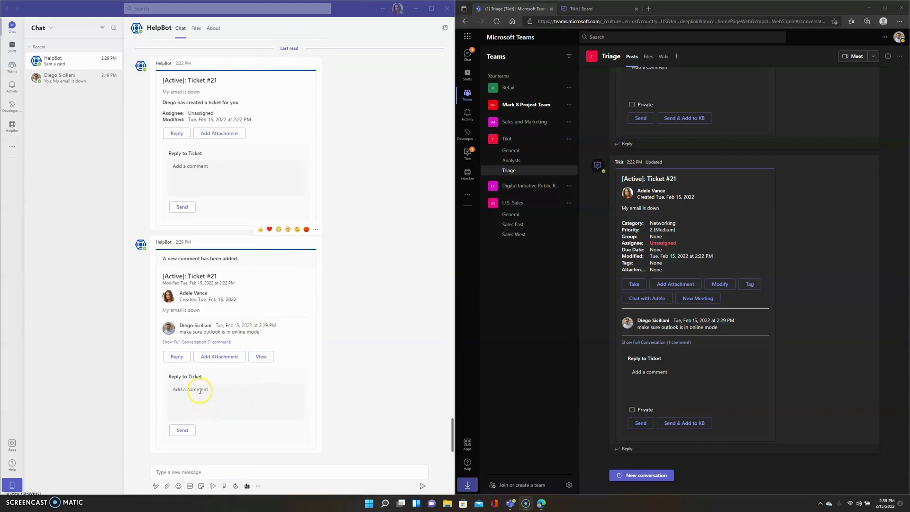
# Step: Send the reply 'thanks!' from the HelpBot ticket card
pyautogui.write('th')
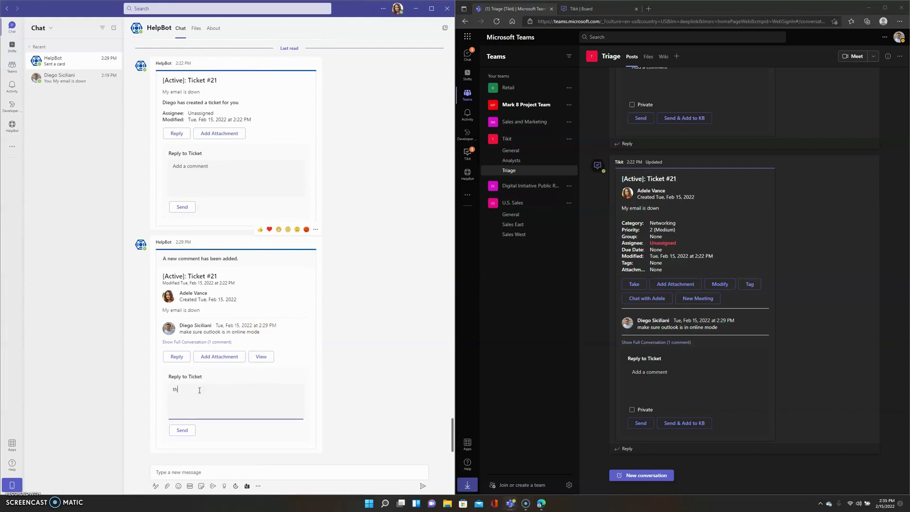
pyautogui.write('thanks')
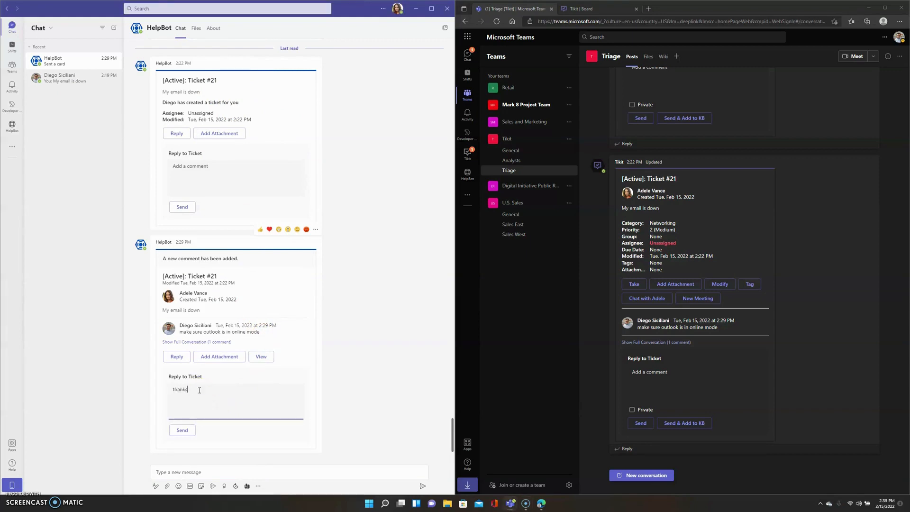
pyautogui.write('!')
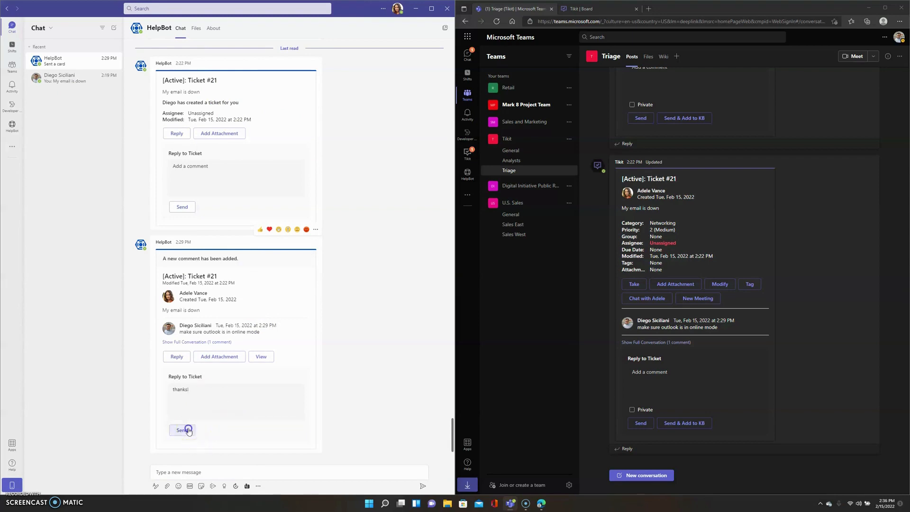
pyautogui.click(182, 429)
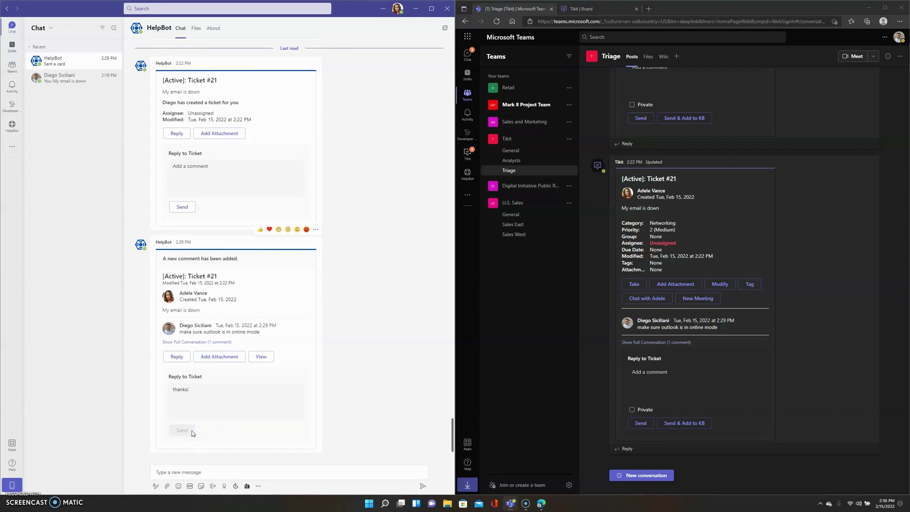
pyautogui.moveTo(282, 435)
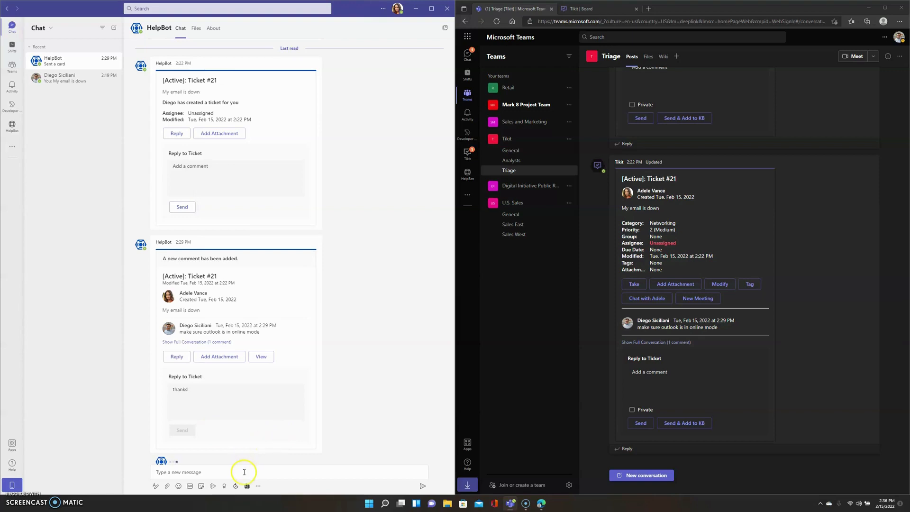
pyautogui.moveTo(232, 472)
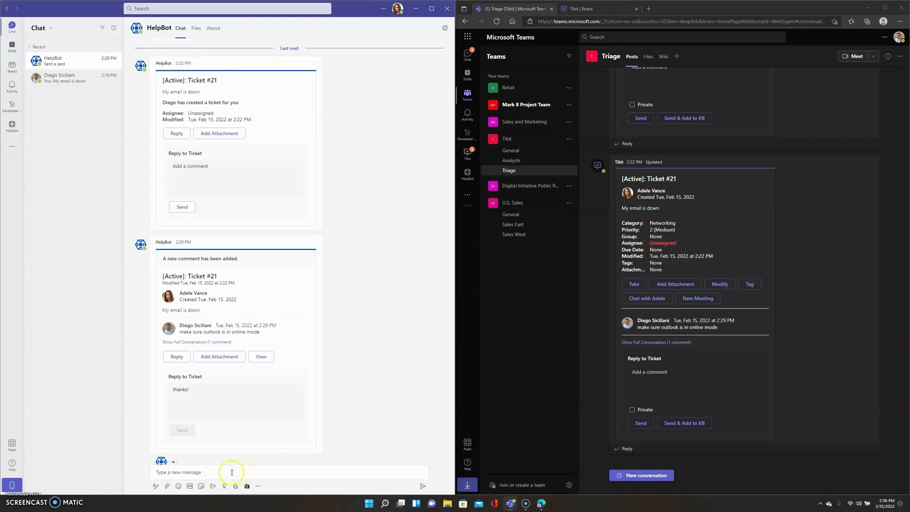
# Step: Focus the HelpBot message box while the 'thanks!' comment update appears
pyautogui.click(182, 430)
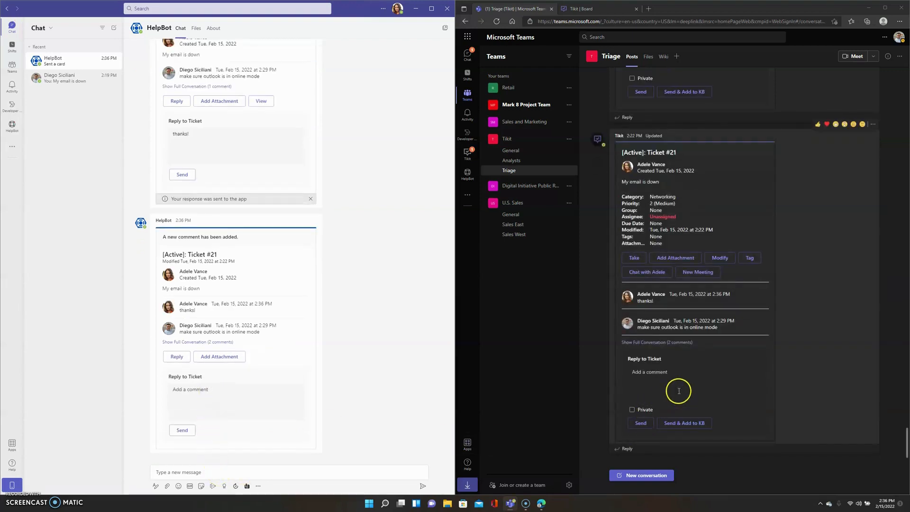
pyautogui.moveTo(696, 369)
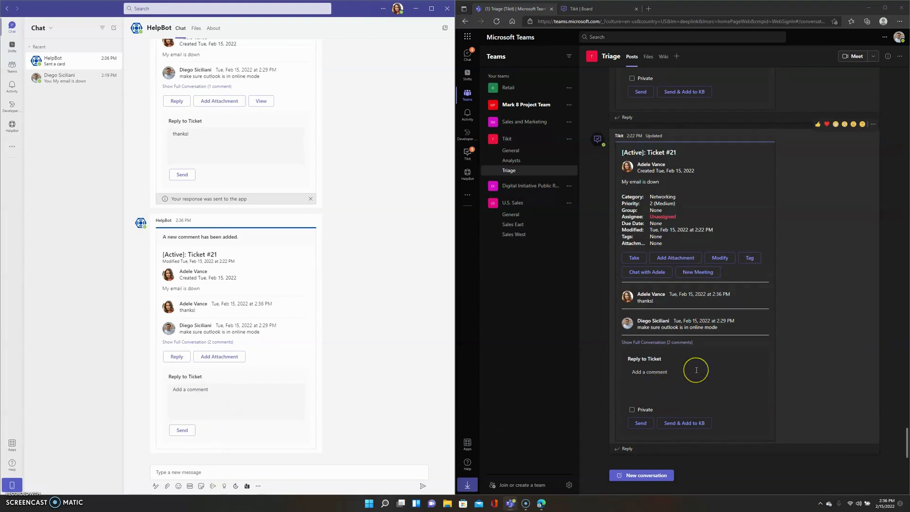
pyautogui.moveTo(616, 398)
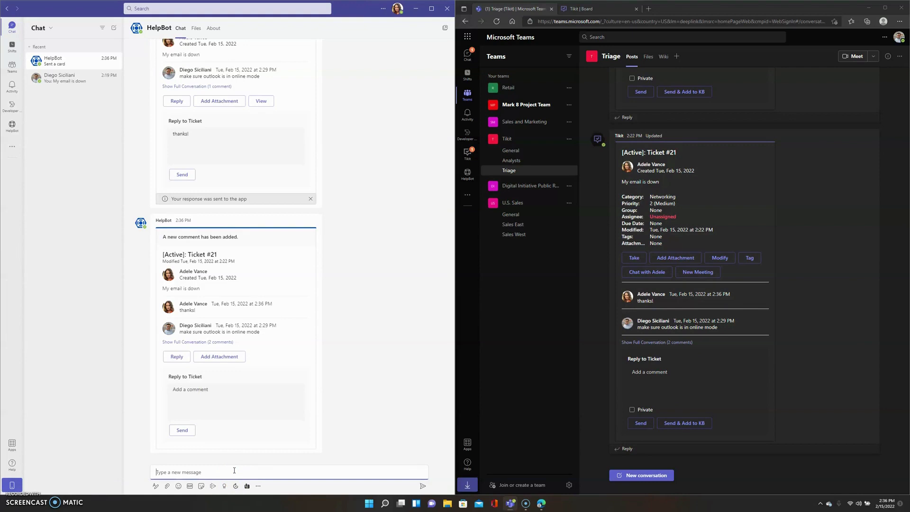
# Step: Send 'Is wifi down?' to HelpBot and submit it as a request
pyautogui.write('Is wifi down?')
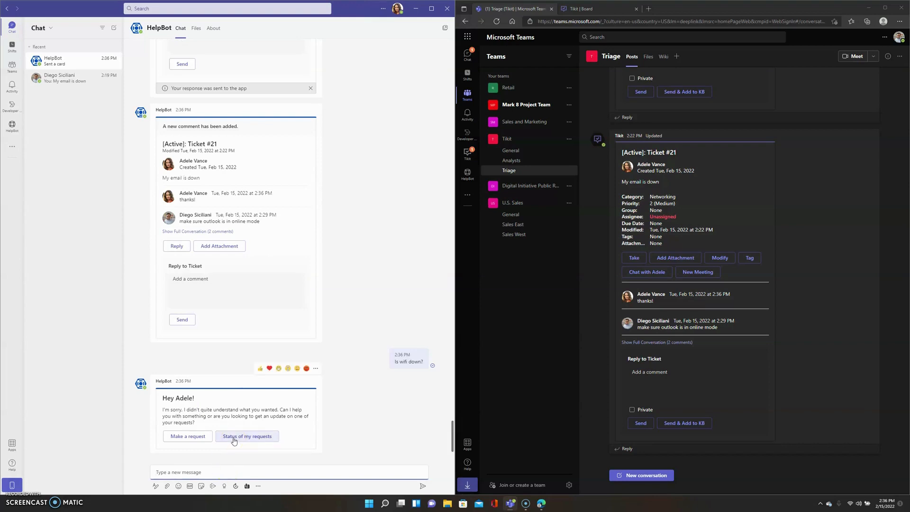
pyautogui.click(187, 435)
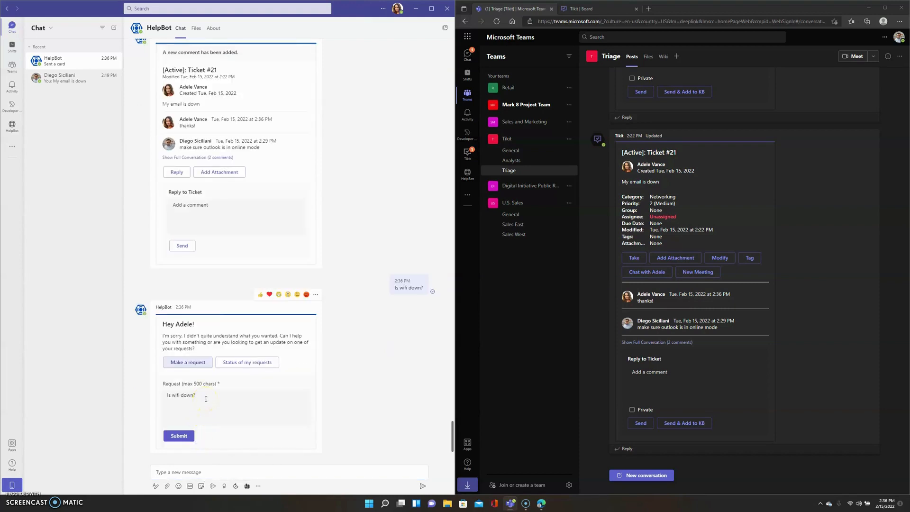
pyautogui.click(178, 436)
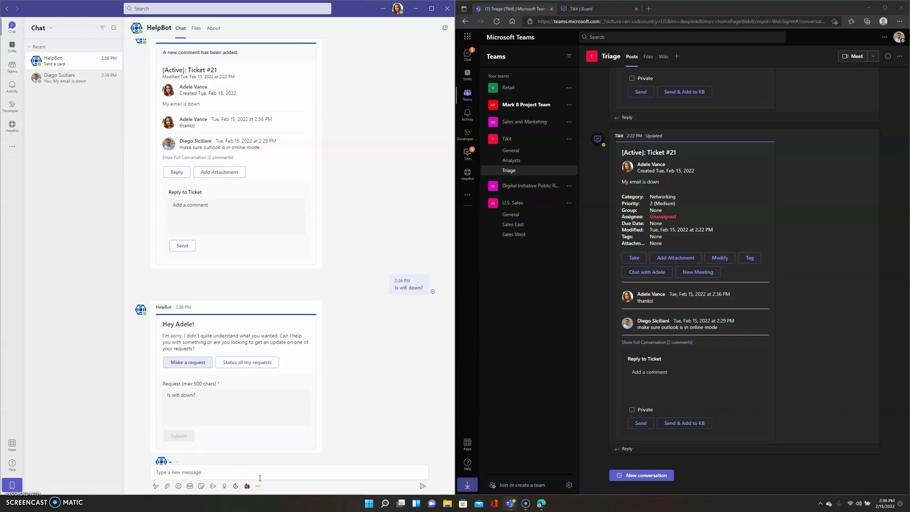
pyautogui.click(179, 436)
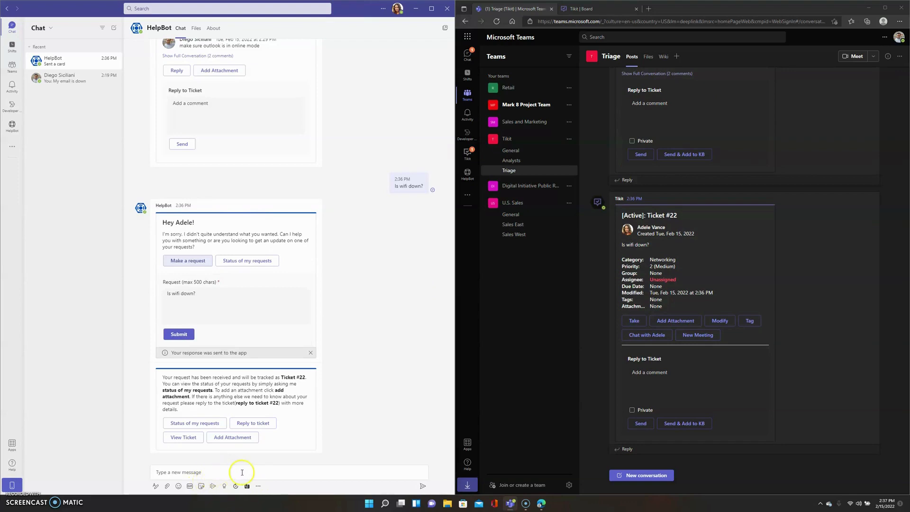
pyautogui.moveTo(272, 473)
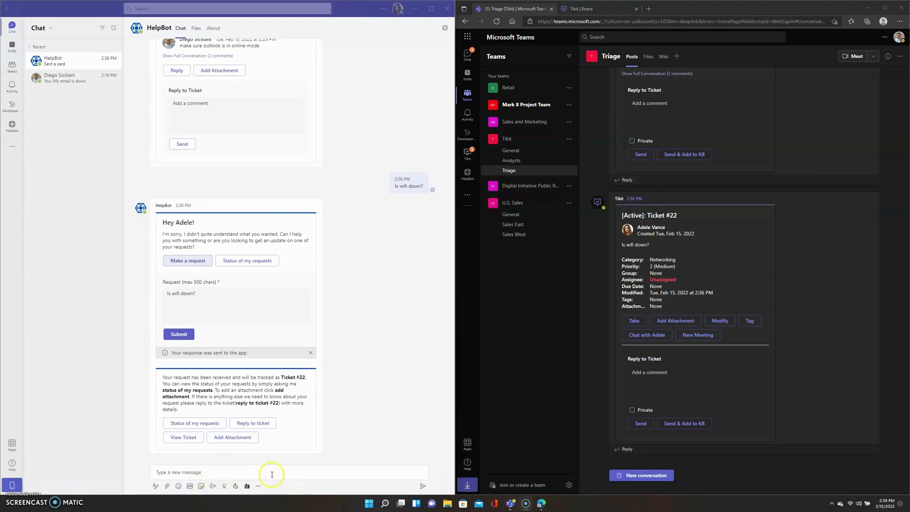
# Step: Send HelpBot the message 'email is not working'
pyautogui.click(271, 472)
pyautogui.write('email')
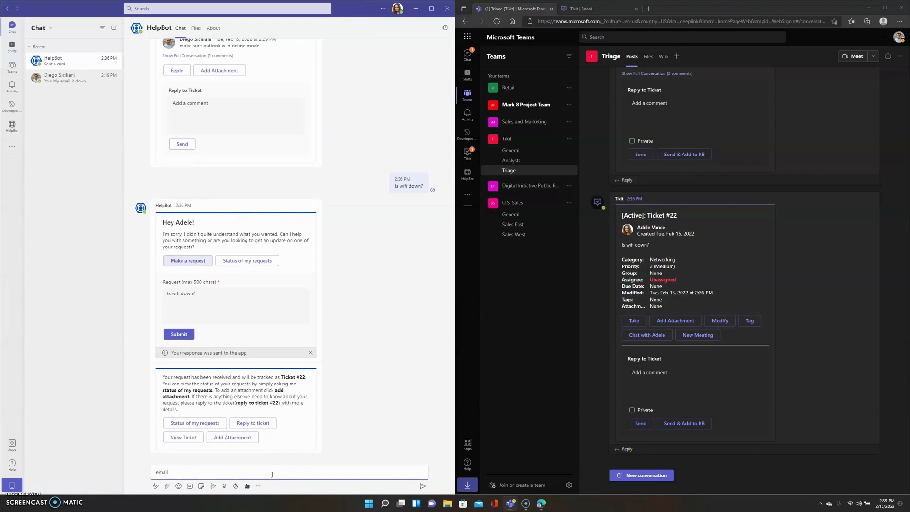
pyautogui.write('is')
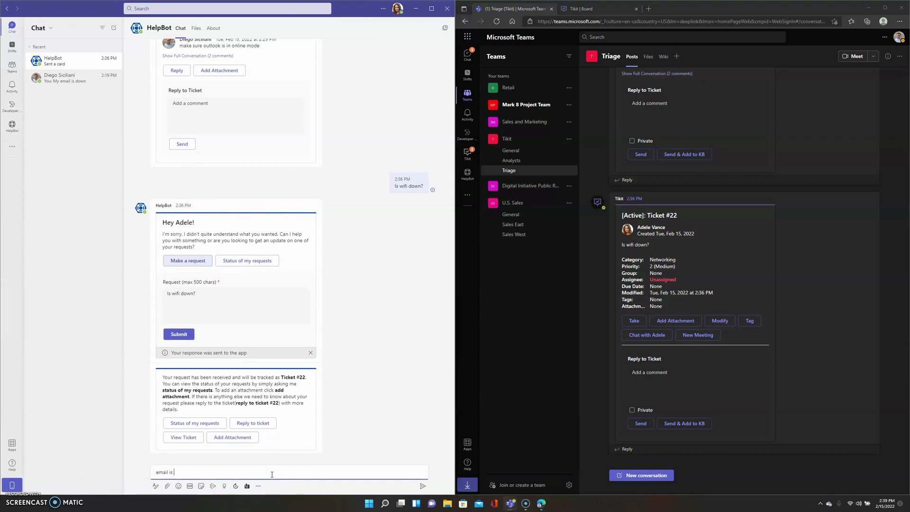
pyautogui.write('not working')
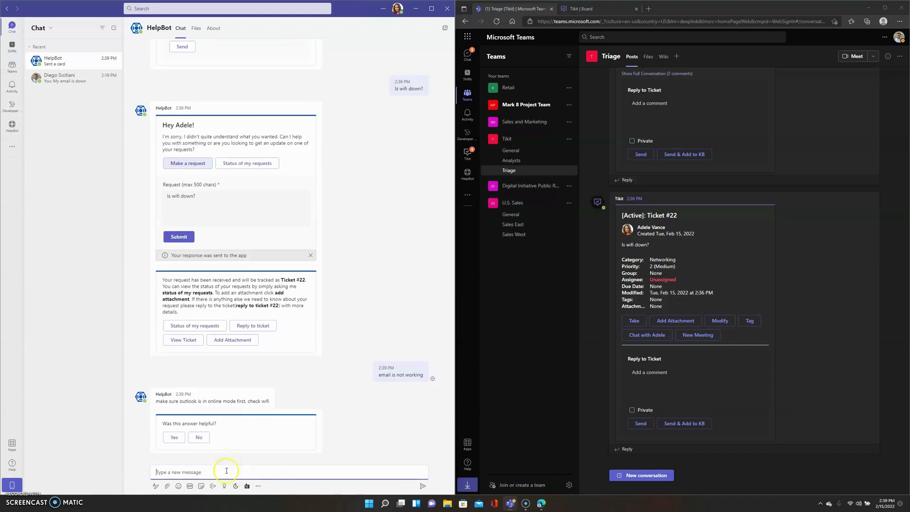
pyautogui.moveTo(194, 482)
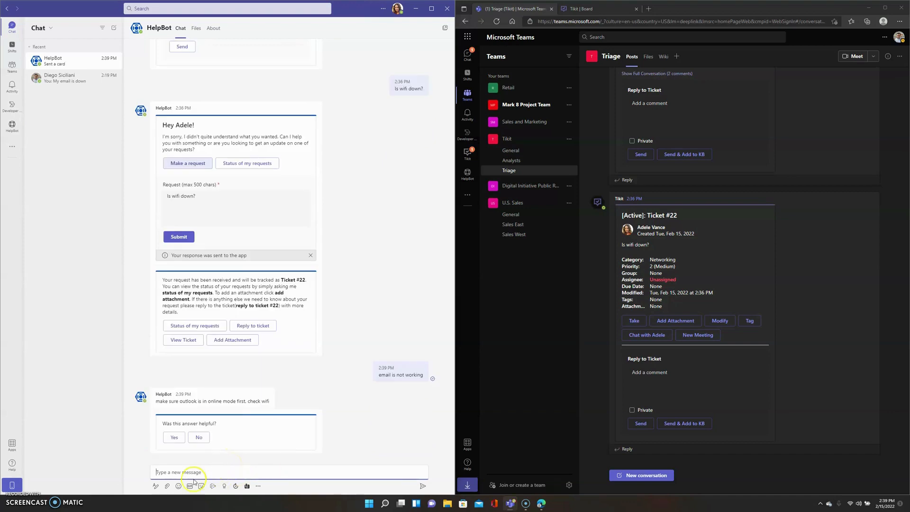
pyautogui.moveTo(194, 446)
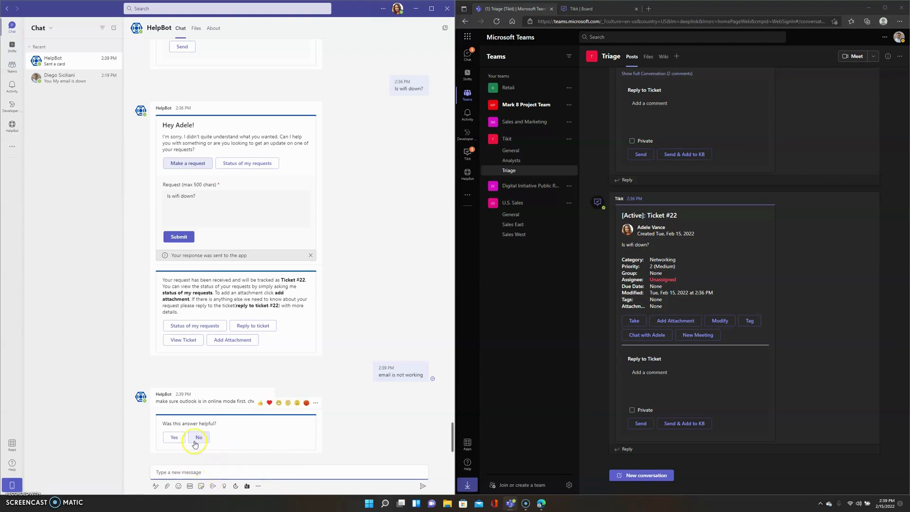
# Step: Reject the bot's answer and submit 'email is not working, outlook is online and wifi is fine' as Ticket #23
pyautogui.click(199, 437)
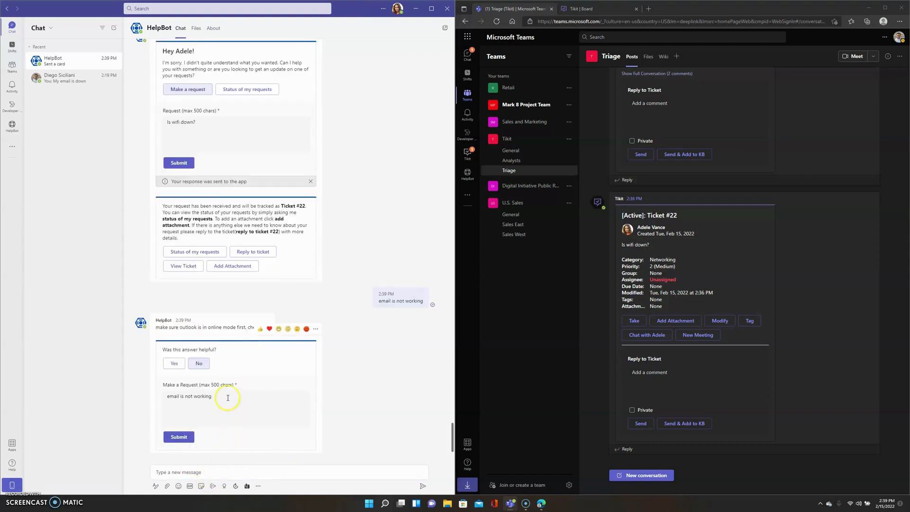
pyautogui.click(227, 396)
pyautogui.write('. outlook is')
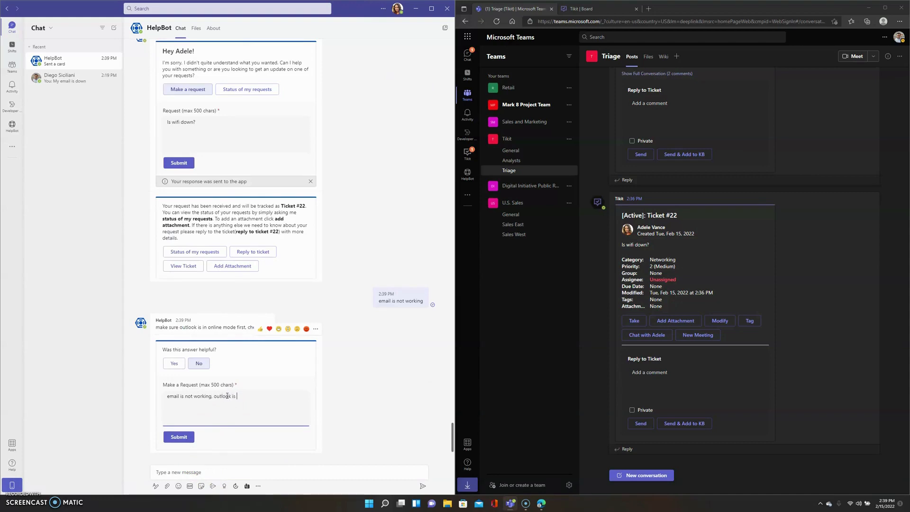
pyautogui.write('online and wifi')
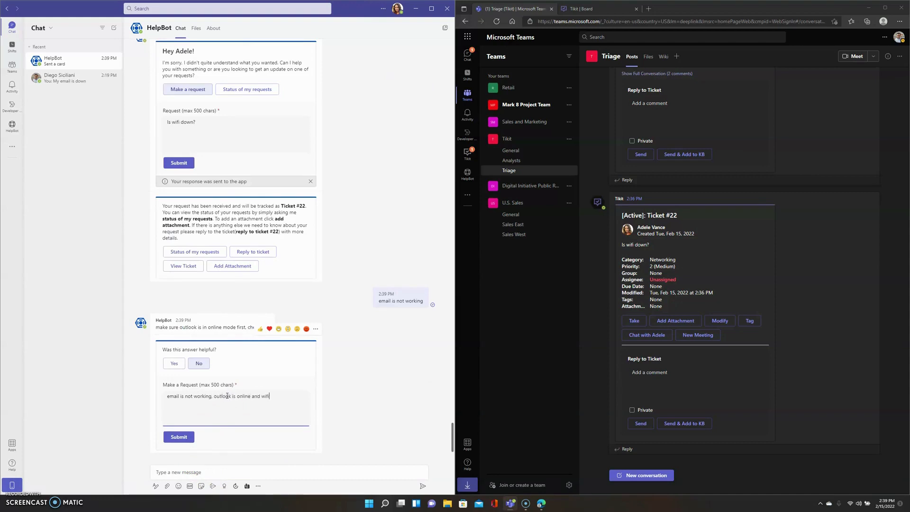
pyautogui.write('is fine')
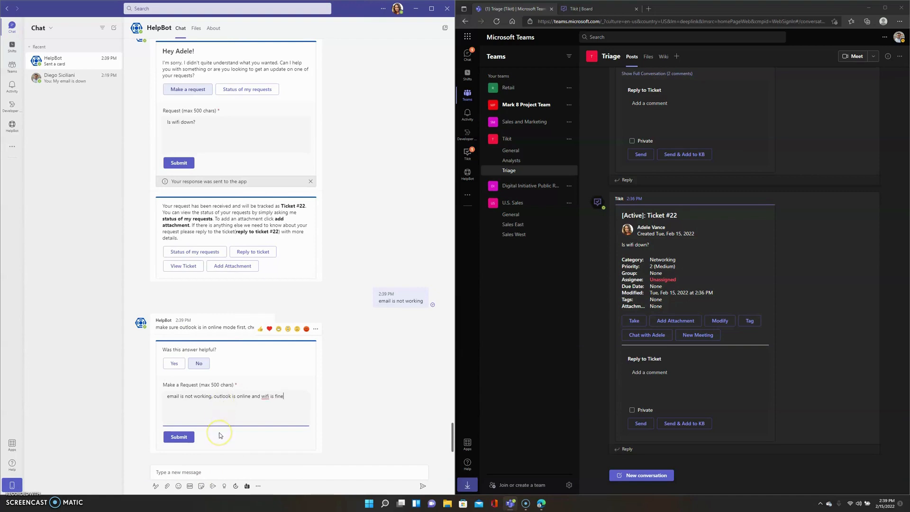
pyautogui.moveTo(219, 465)
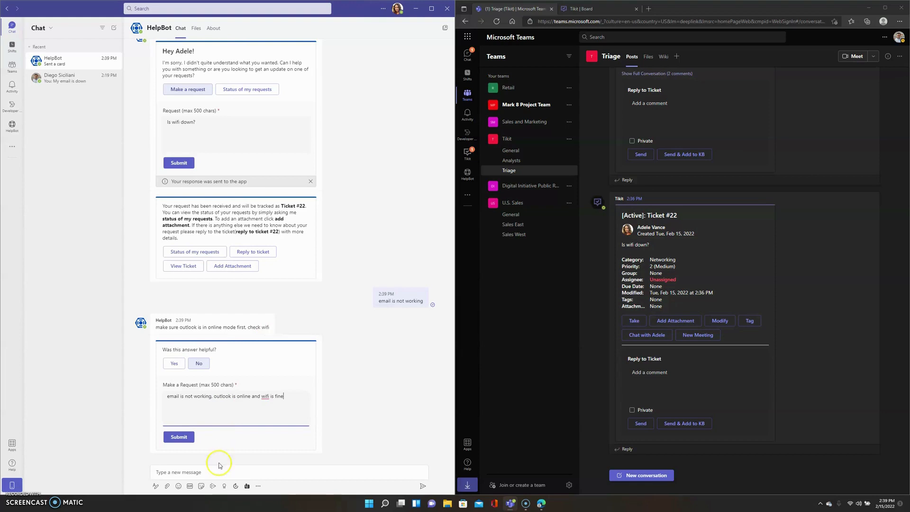
pyautogui.click(179, 436)
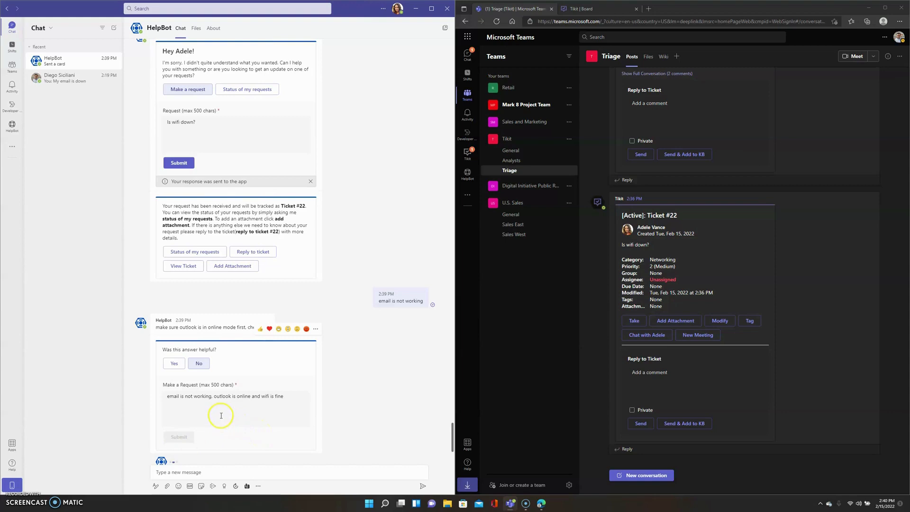
pyautogui.click(179, 436)
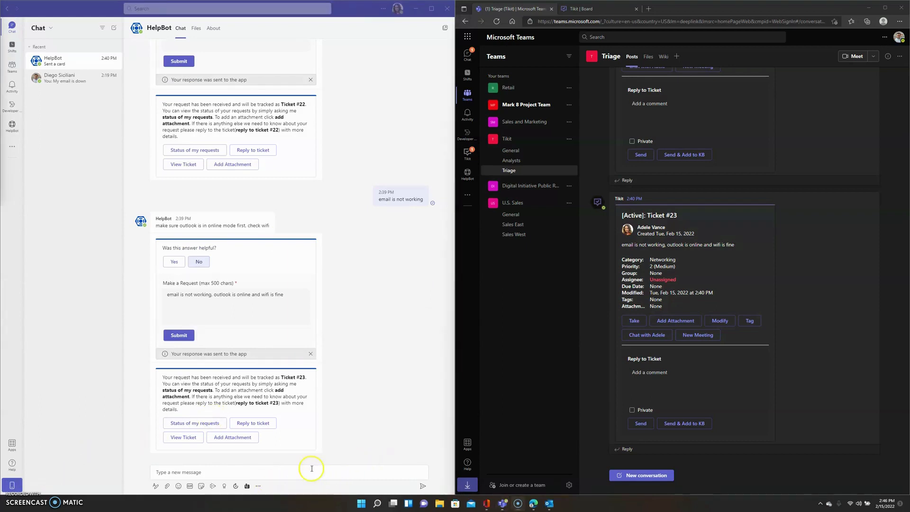
pyautogui.moveTo(301, 458)
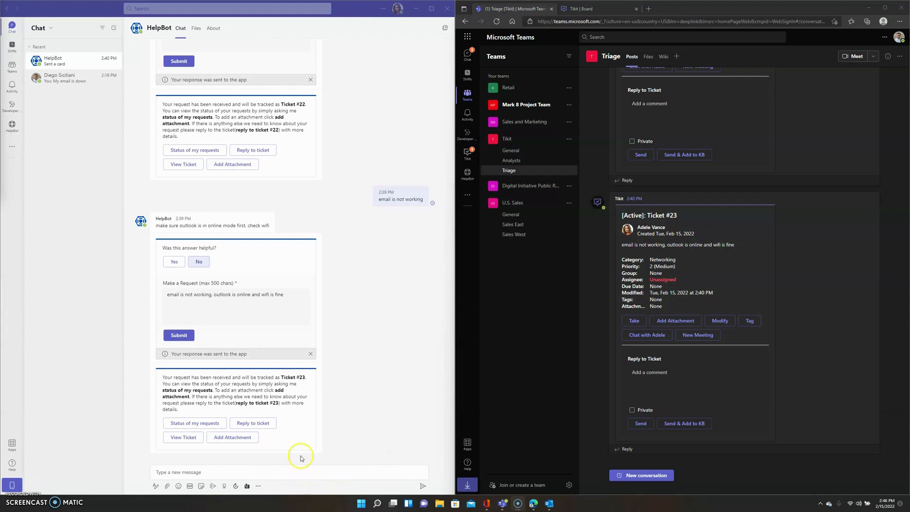
pyautogui.moveTo(342, 329)
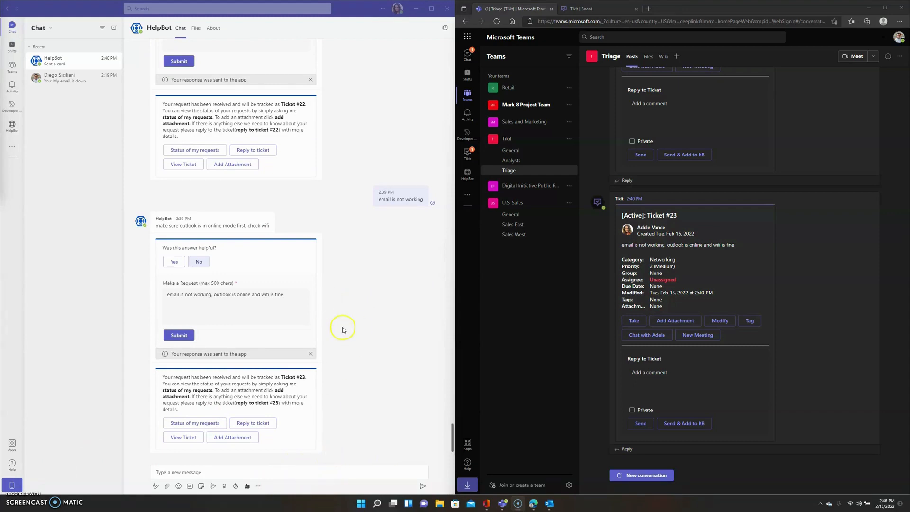
pyautogui.moveTo(645, 212)
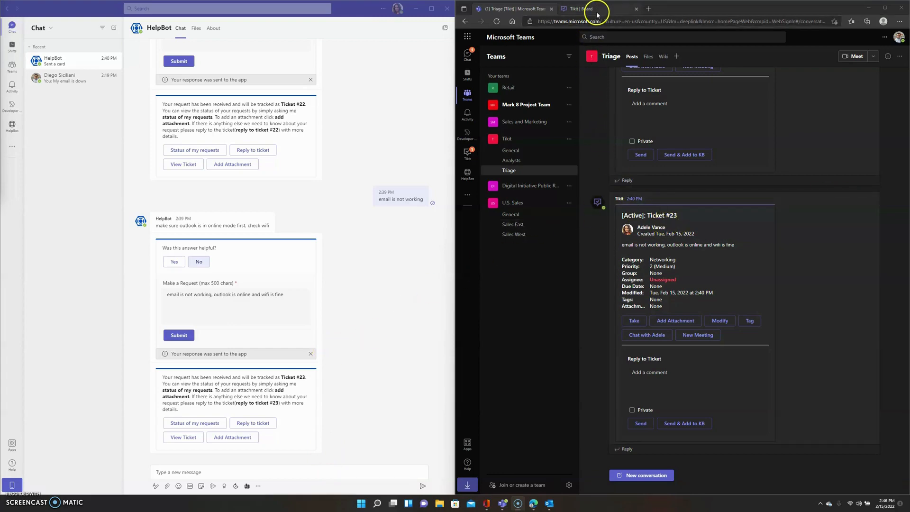
# Step: Switch to the Tikit Board tab and open My Work
pyautogui.click(580, 9)
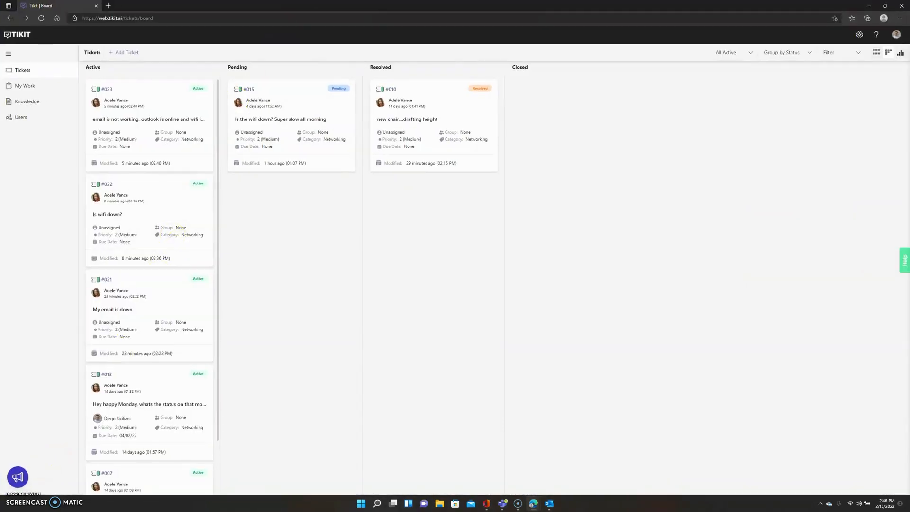
pyautogui.moveTo(312, 377)
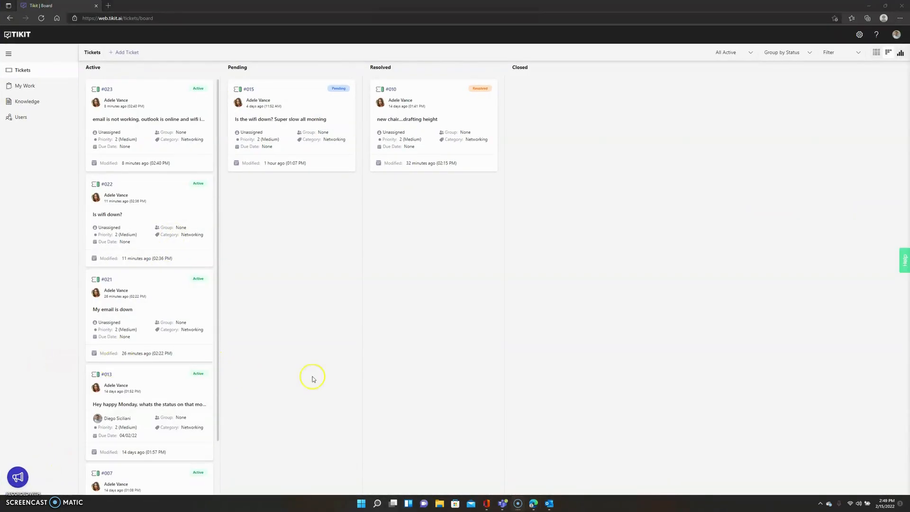
pyautogui.moveTo(307, 335)
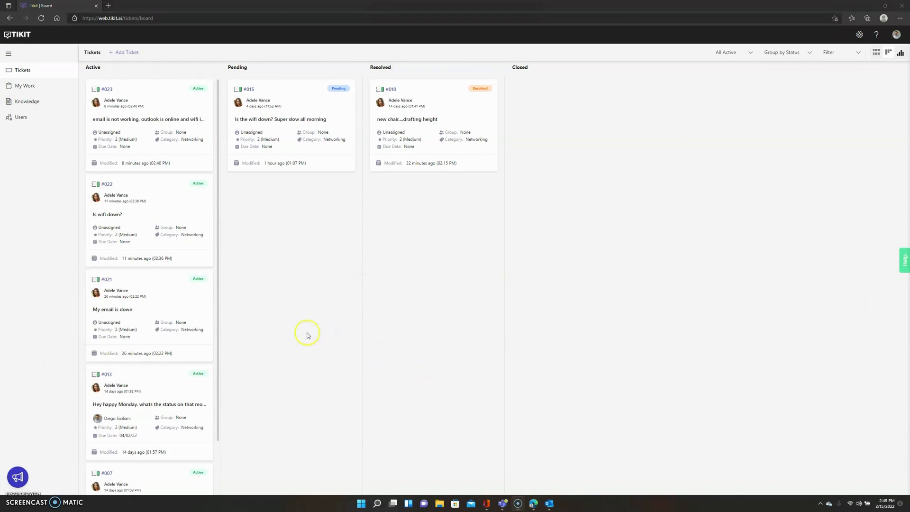
pyautogui.moveTo(273, 323)
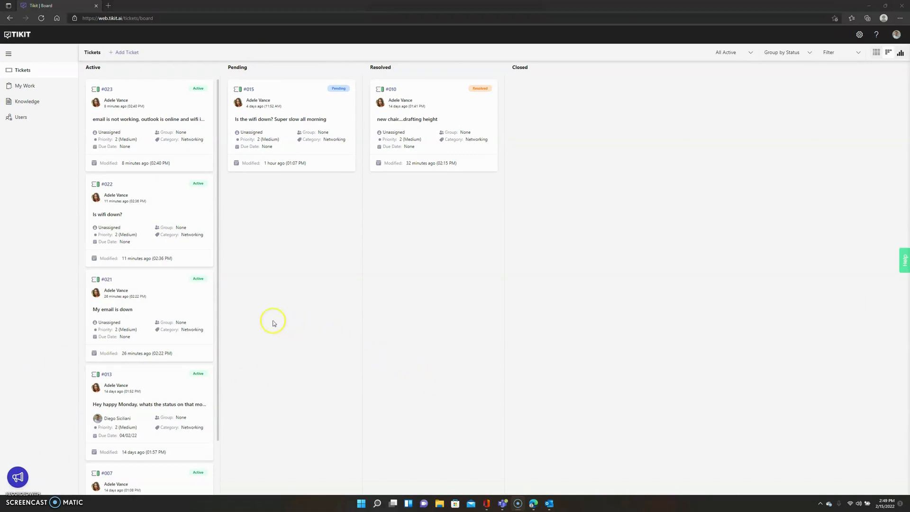
pyautogui.moveTo(782, 265)
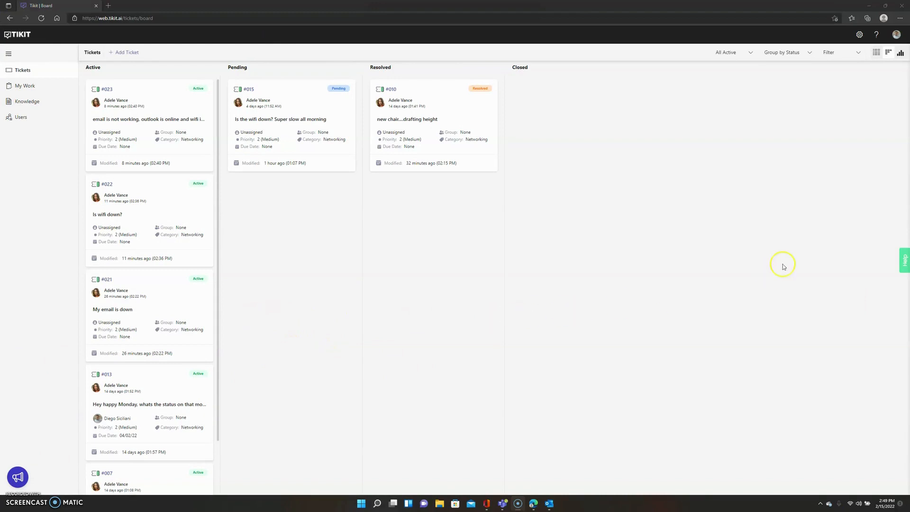
pyautogui.click(24, 85)
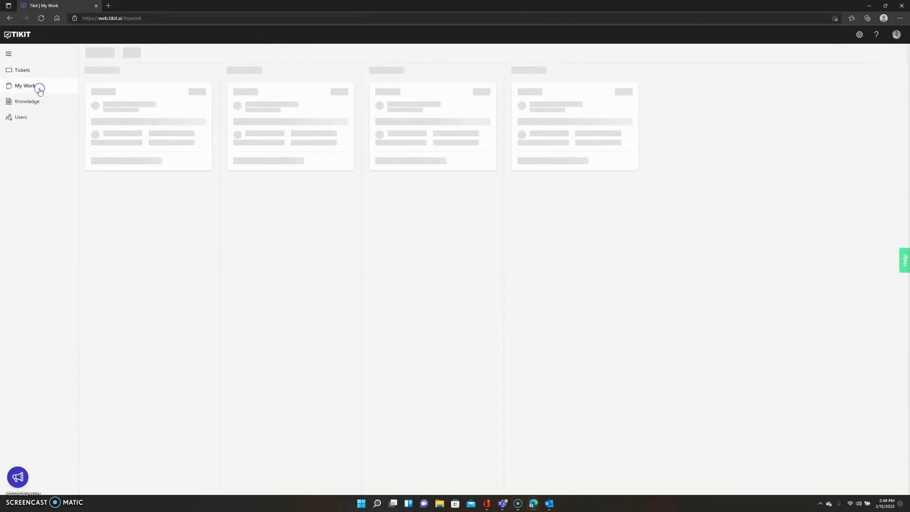
pyautogui.moveTo(474, 183)
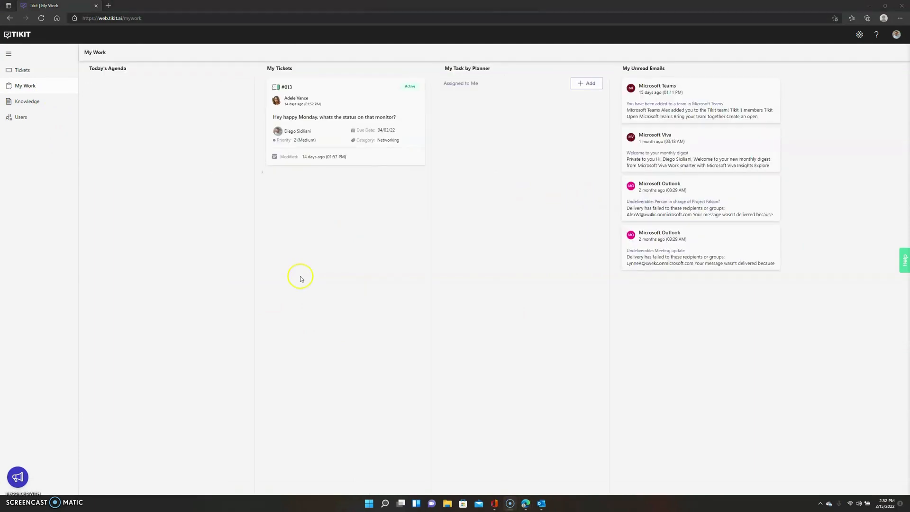
# Step: Open Knowledge settings showing the 'My email is down' and laptop entries
pyautogui.click(28, 102)
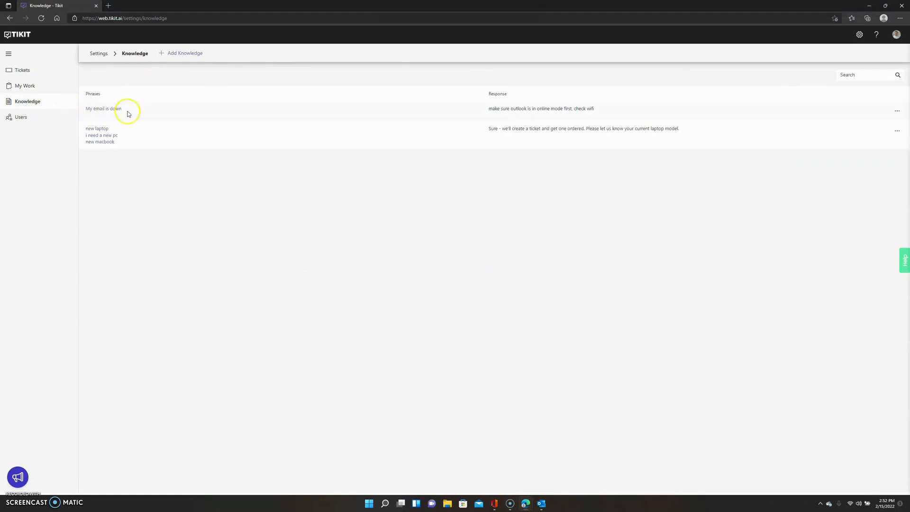
pyautogui.moveTo(489, 118)
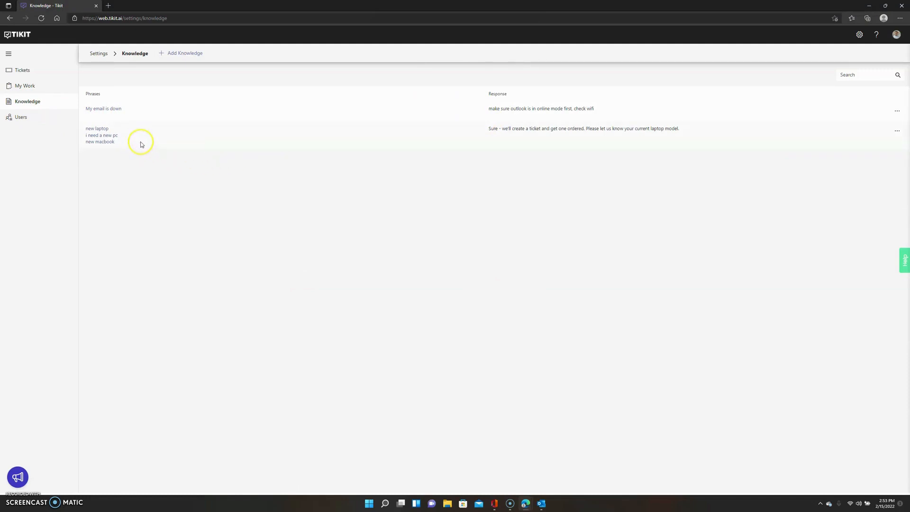
pyautogui.moveTo(184, 53)
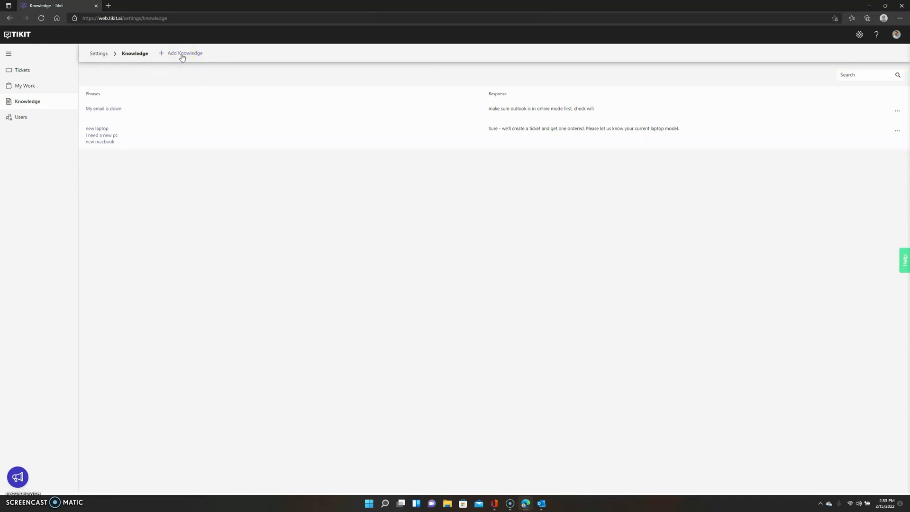
# Step: Add knowledge answering 'try restarting your device' to 'wifi is down' and 'is internet down'
pyautogui.click(185, 53)
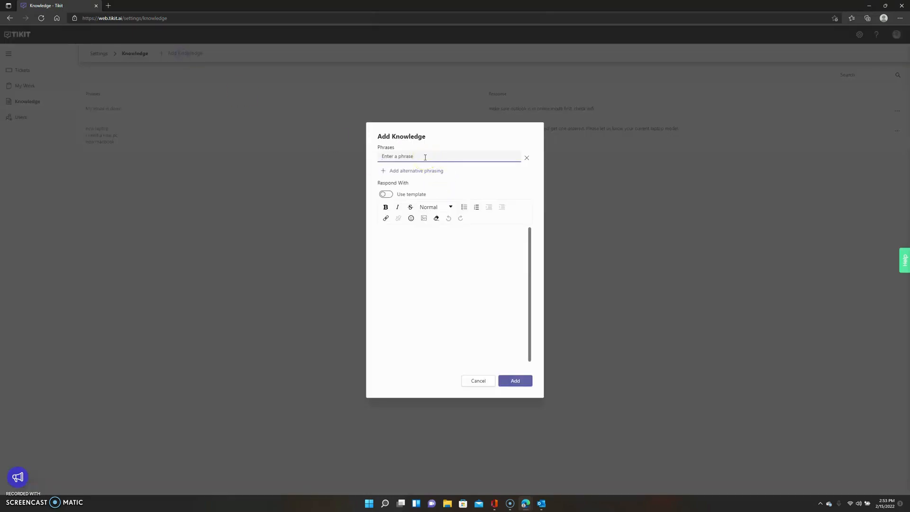
pyautogui.write('wifi is down')
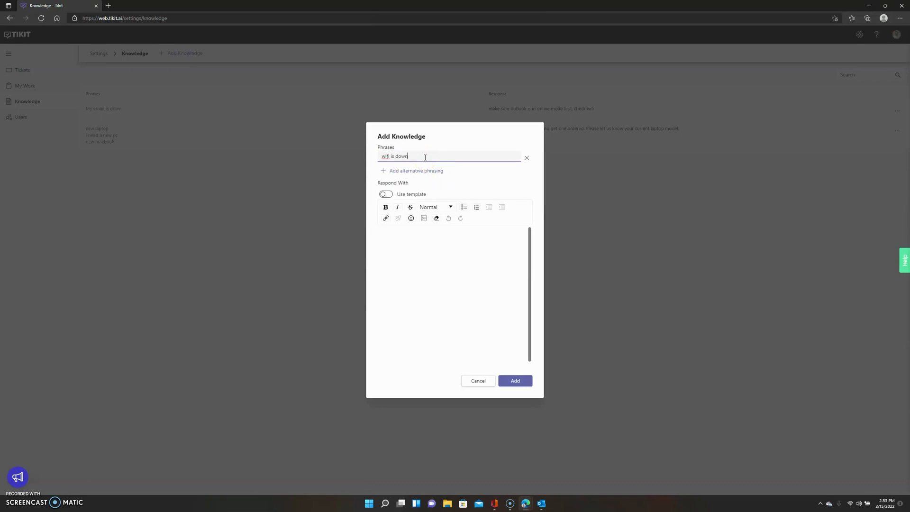
pyautogui.click(412, 171)
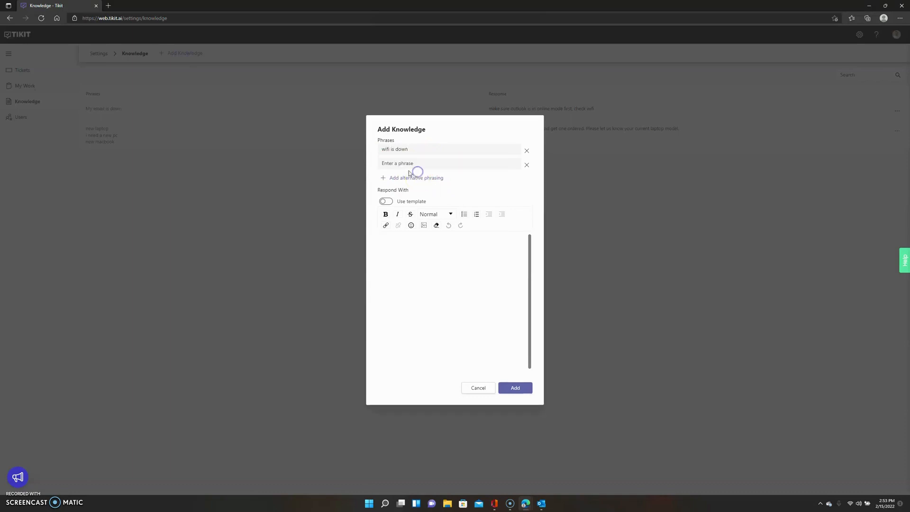
pyautogui.write('is inter')
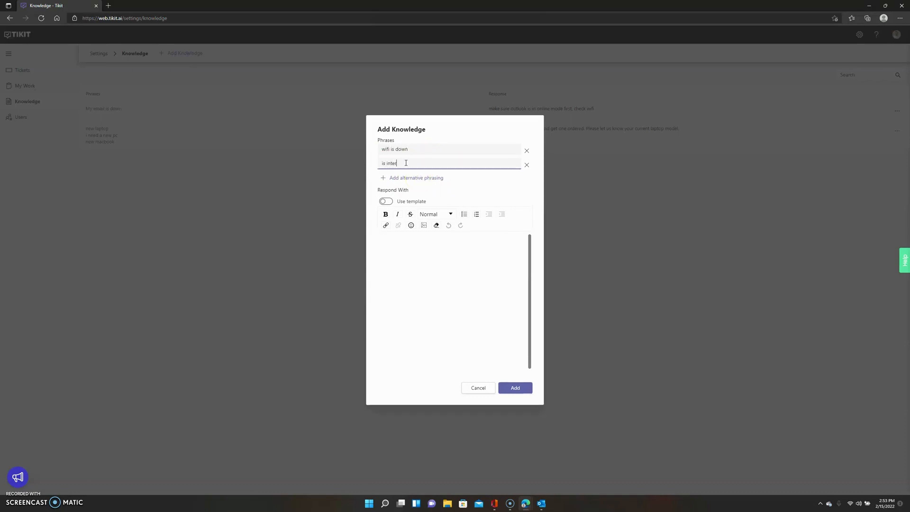
pyautogui.write('net')
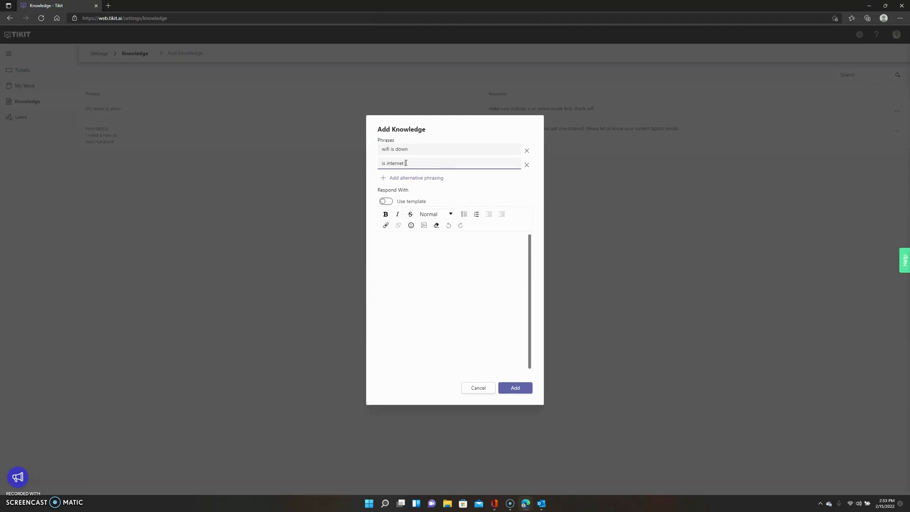
pyautogui.write('down')
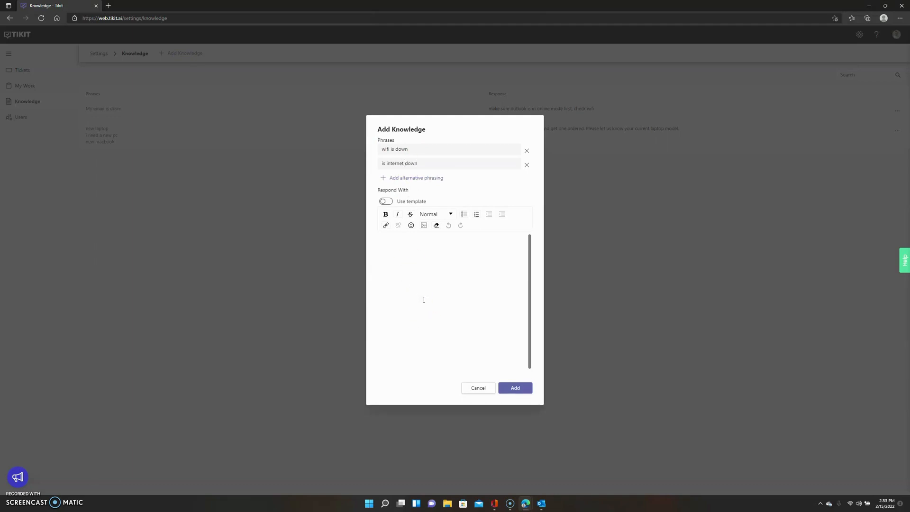
pyautogui.write('try restarting your')
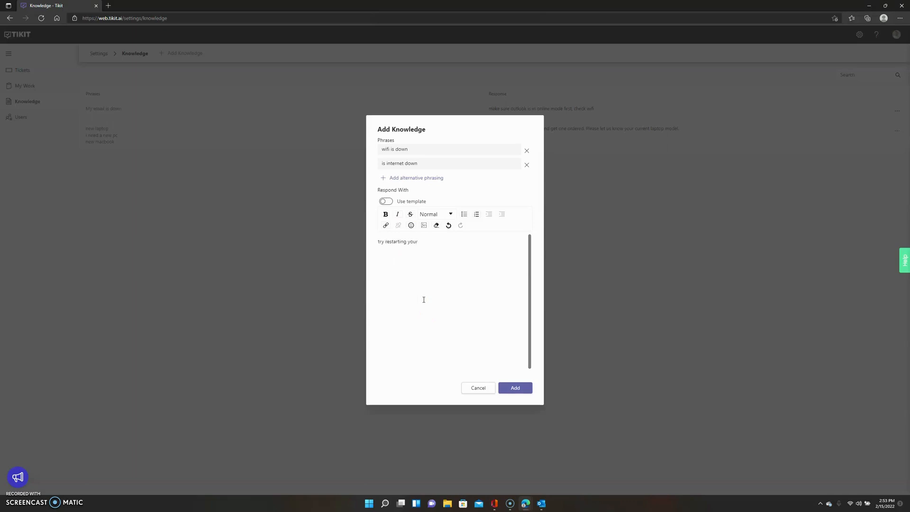
pyautogui.write('device')
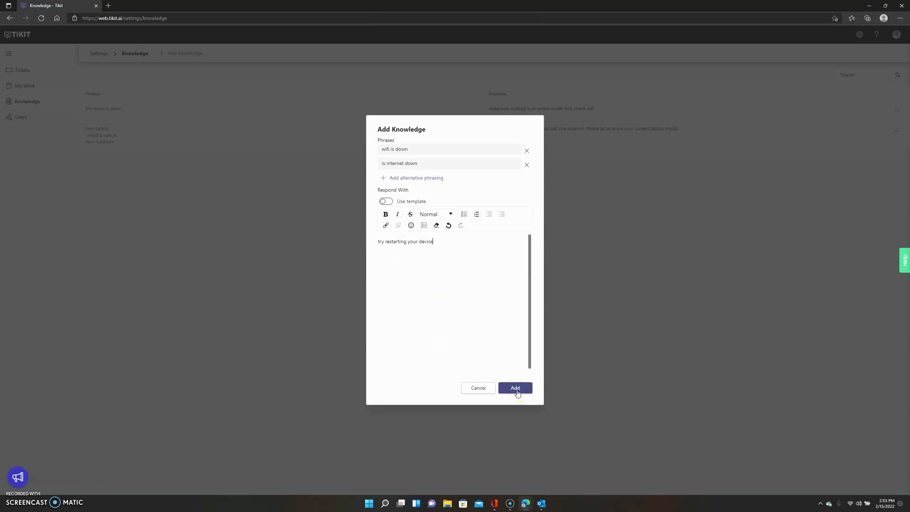
pyautogui.click(514, 388)
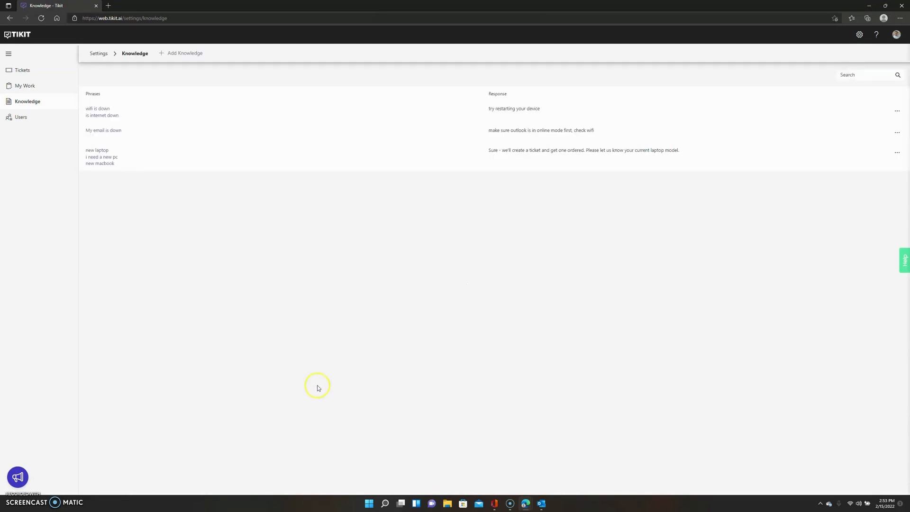
pyautogui.moveTo(207, 400)
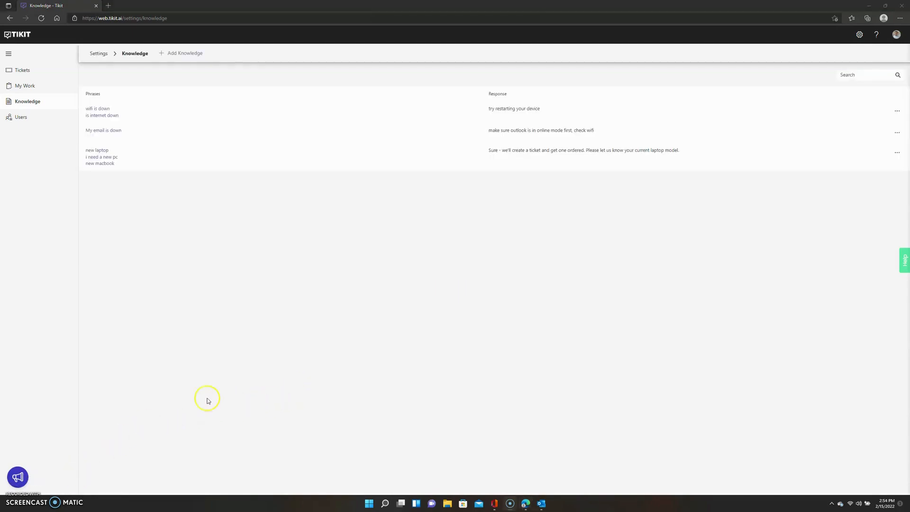
pyautogui.click(23, 69)
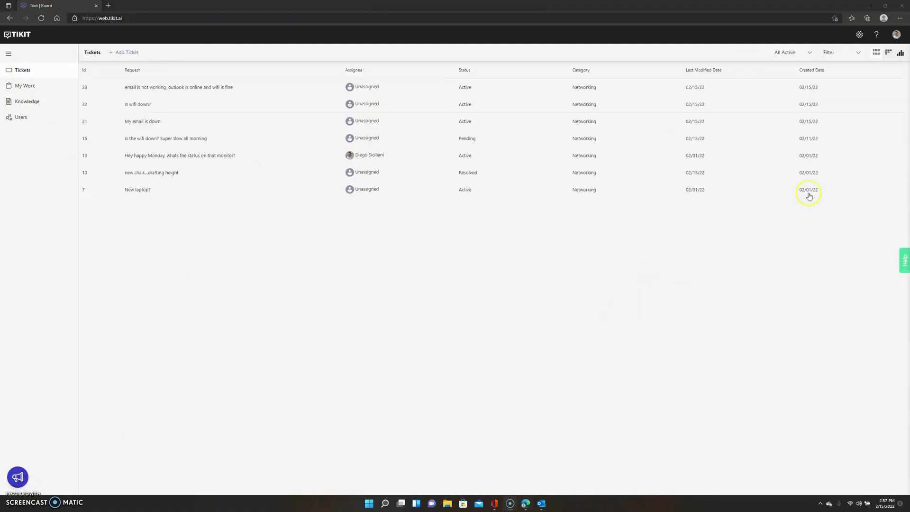
pyautogui.moveTo(900, 52)
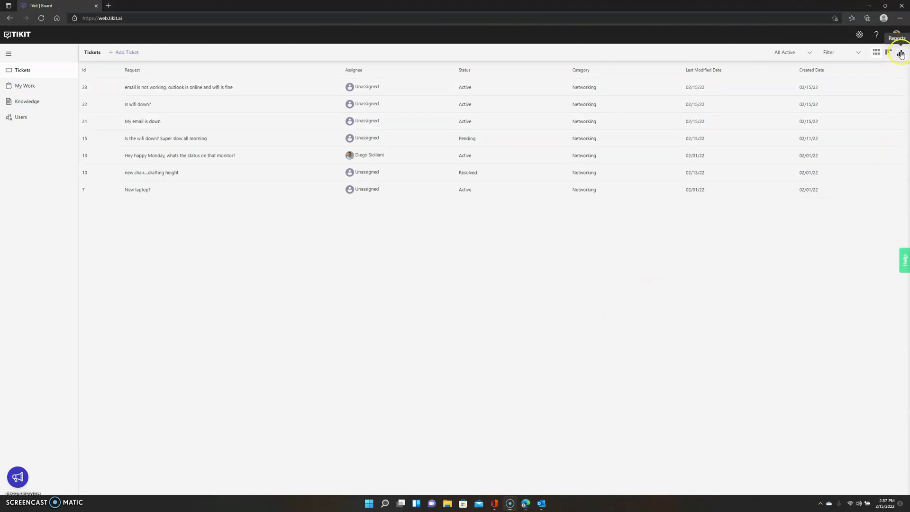
# Step: Show the reports dashboard with resolution time, volume, deflection, assignee and status charts
pyautogui.click(899, 52)
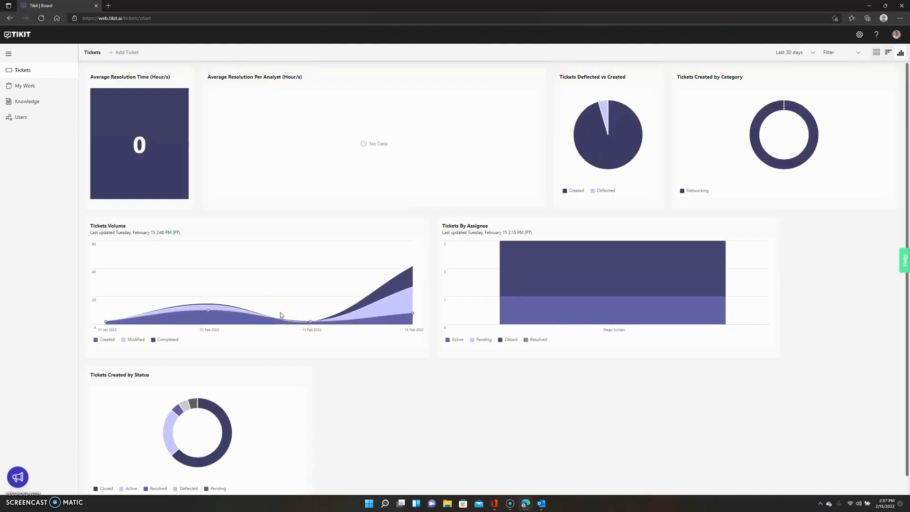
pyautogui.moveTo(153, 380)
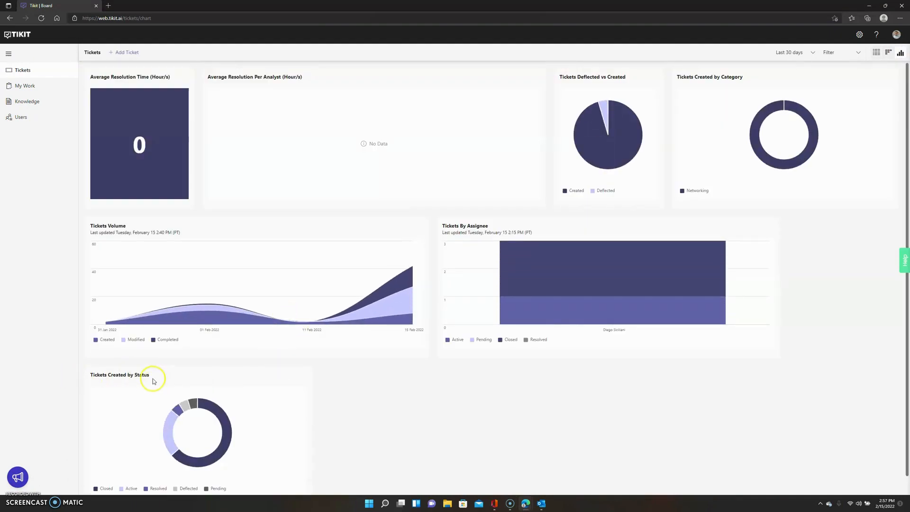
pyautogui.moveTo(845, 41)
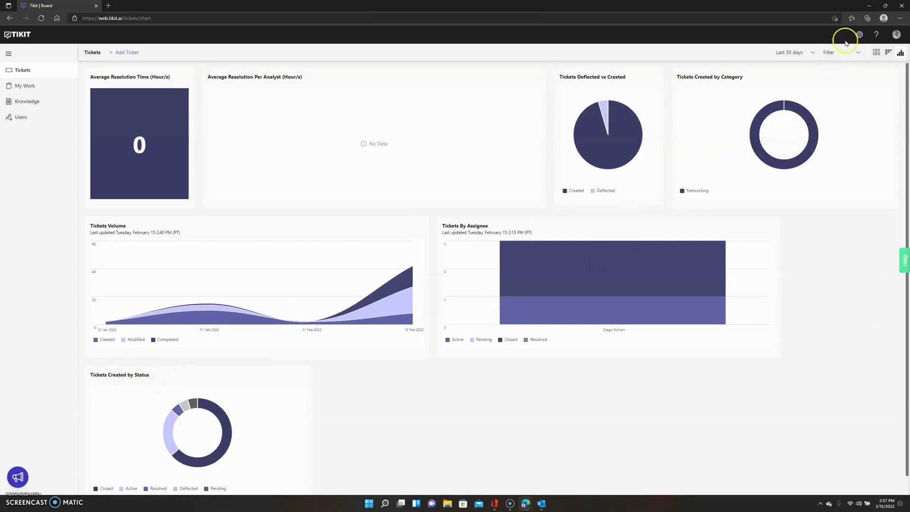
pyautogui.moveTo(859, 34)
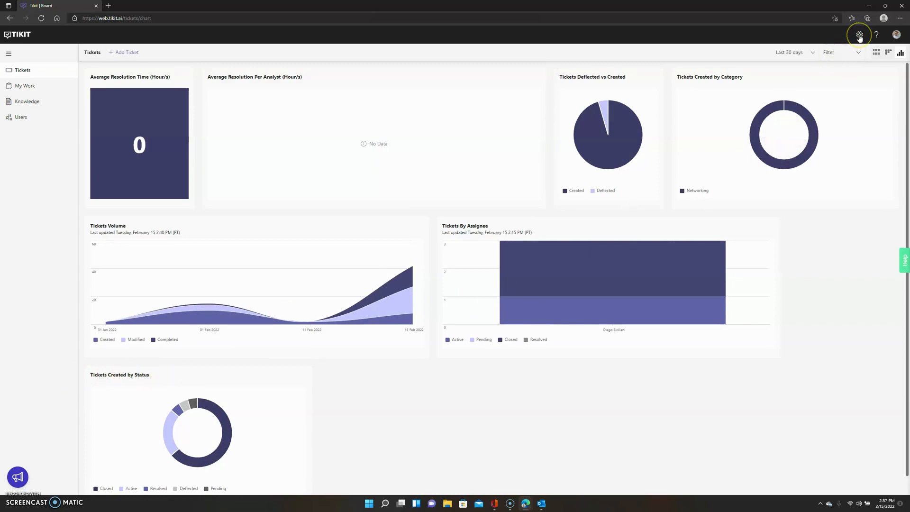
# Step: Go to the Templates page from the settings gear menu
pyautogui.click(859, 34)
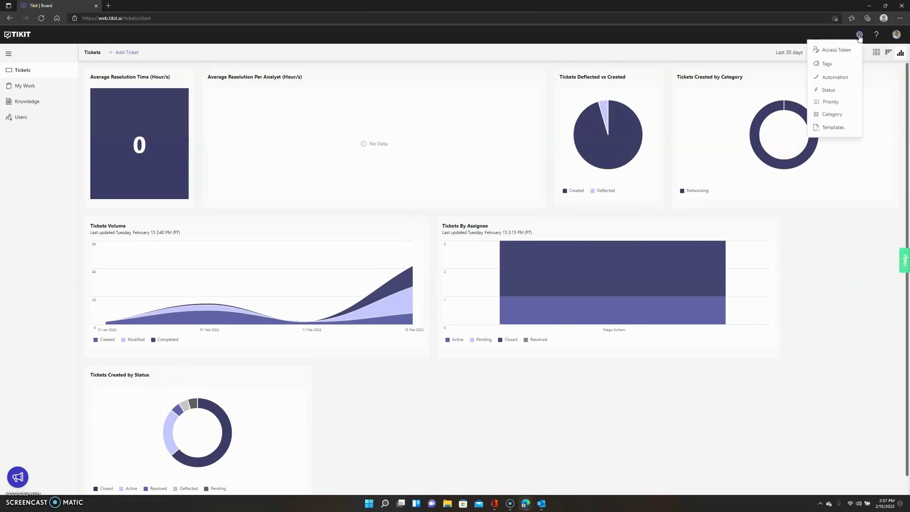
pyautogui.moveTo(842, 74)
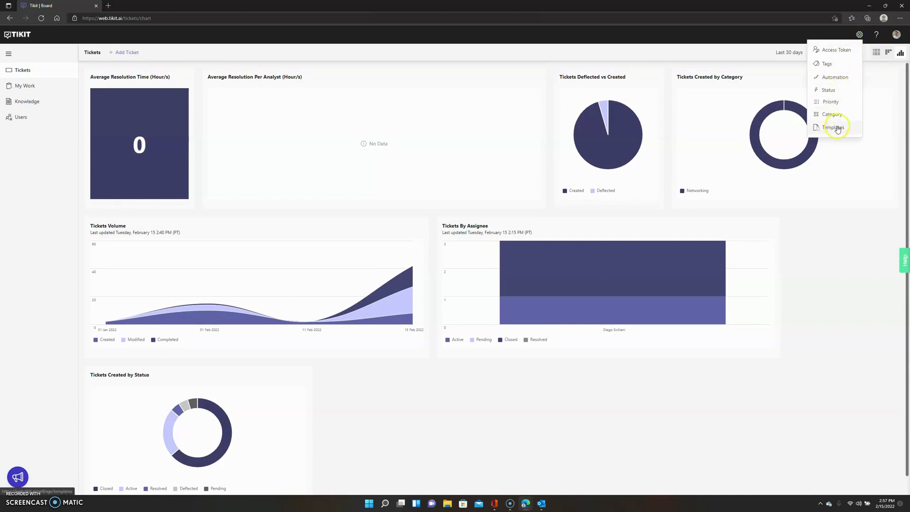
pyautogui.click(833, 127)
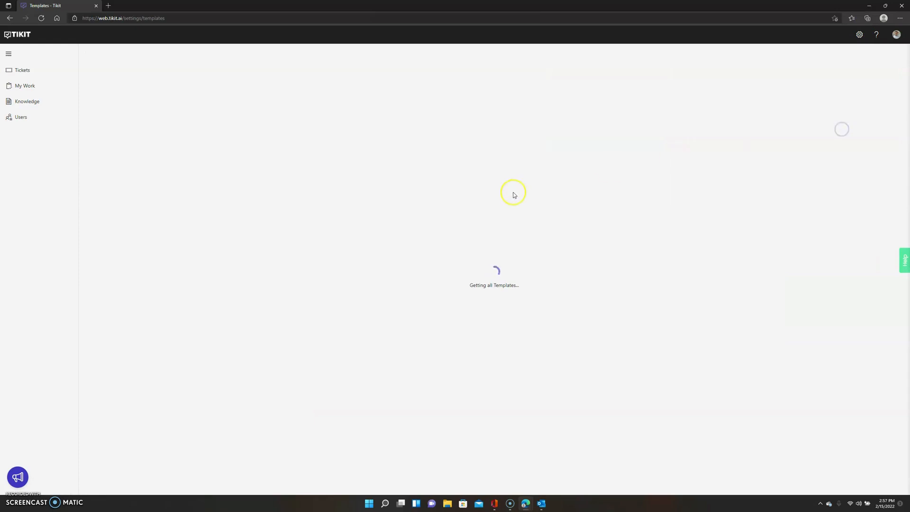
pyautogui.moveTo(412, 251)
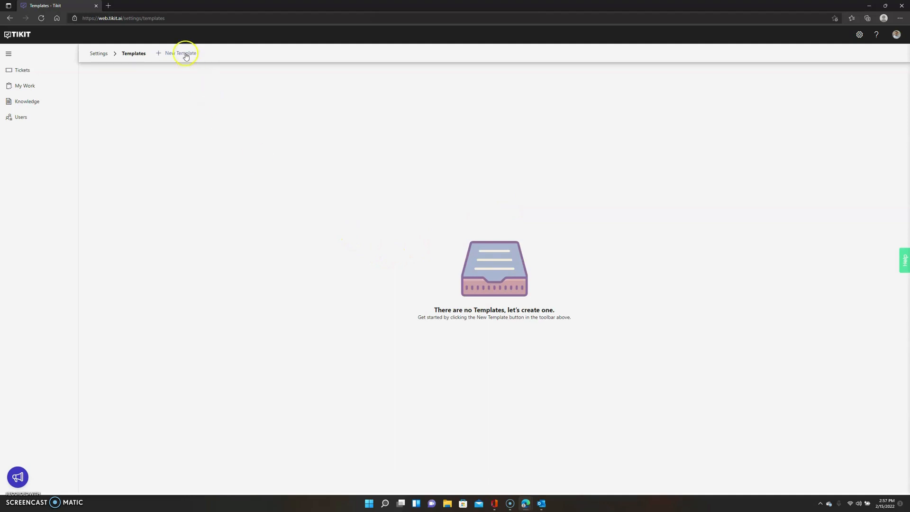
# Step: Start a new ticket template to bring up its settings form
pyautogui.click(185, 52)
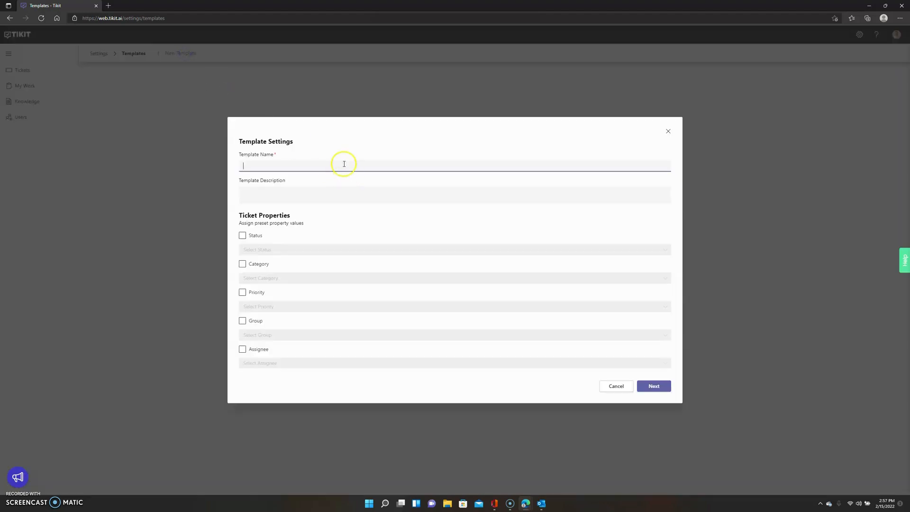
pyautogui.moveTo(302, 111)
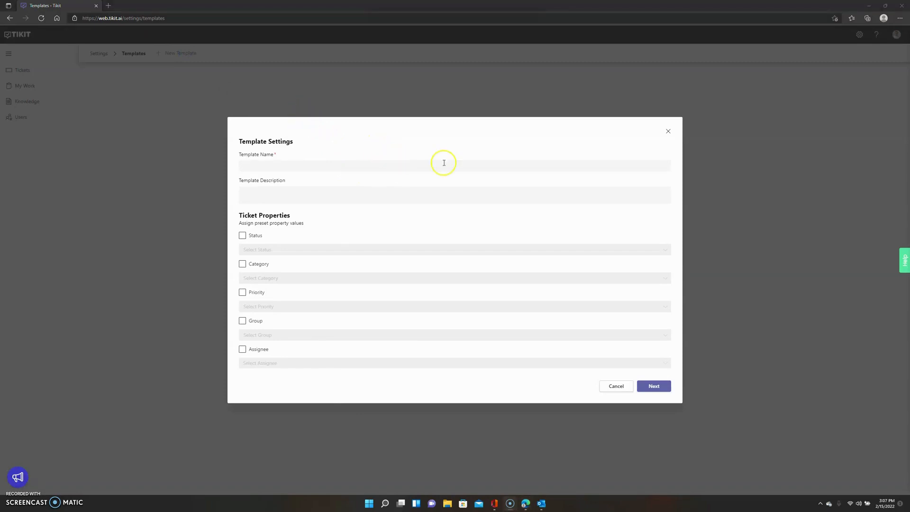
pyautogui.moveTo(667, 132)
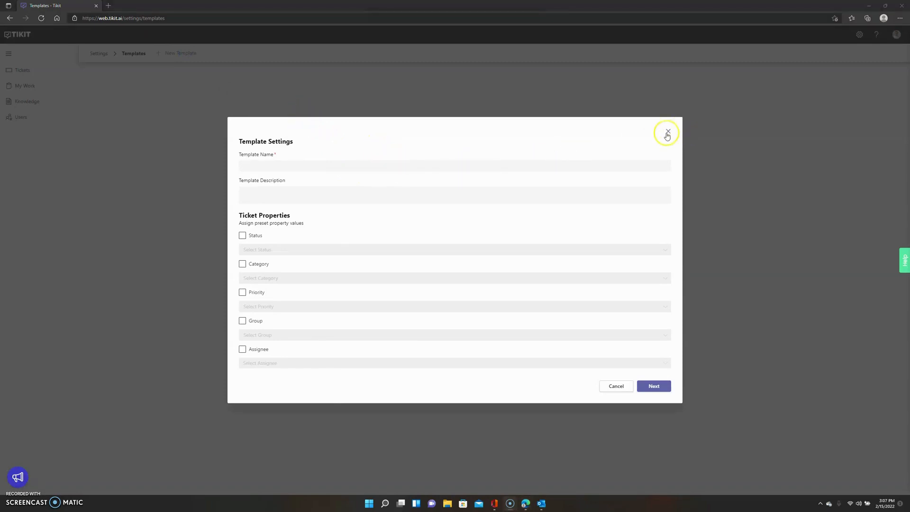
# Step: Dismiss the Template Settings form unsaved and reopen the settings menu
pyautogui.click(667, 132)
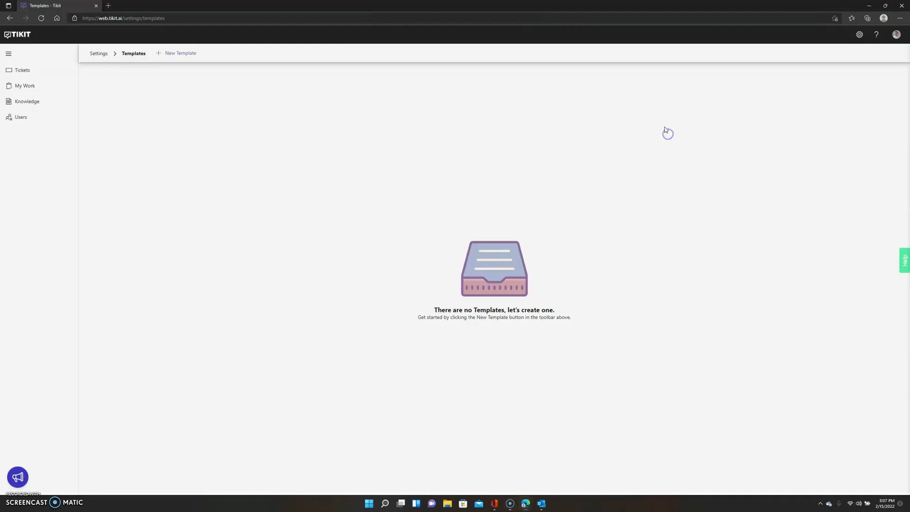
pyautogui.click(859, 34)
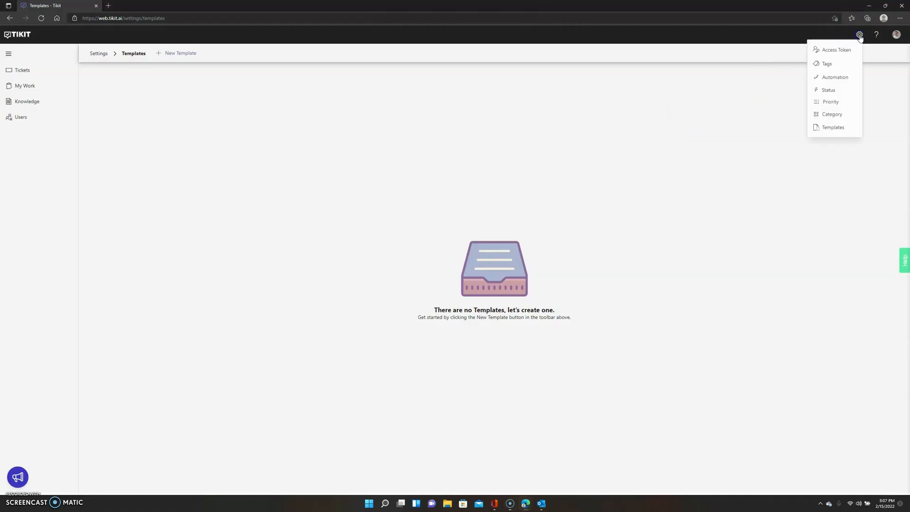
pyautogui.moveTo(360, 162)
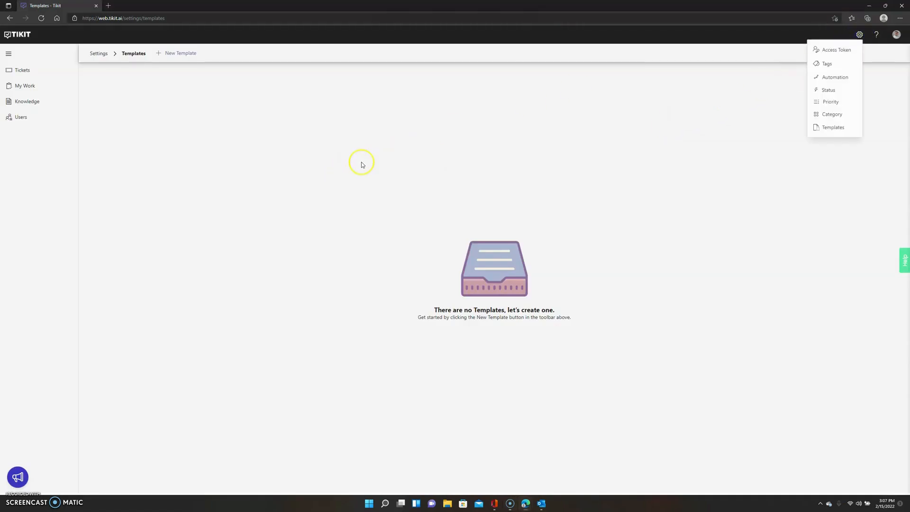
pyautogui.moveTo(168, 288)
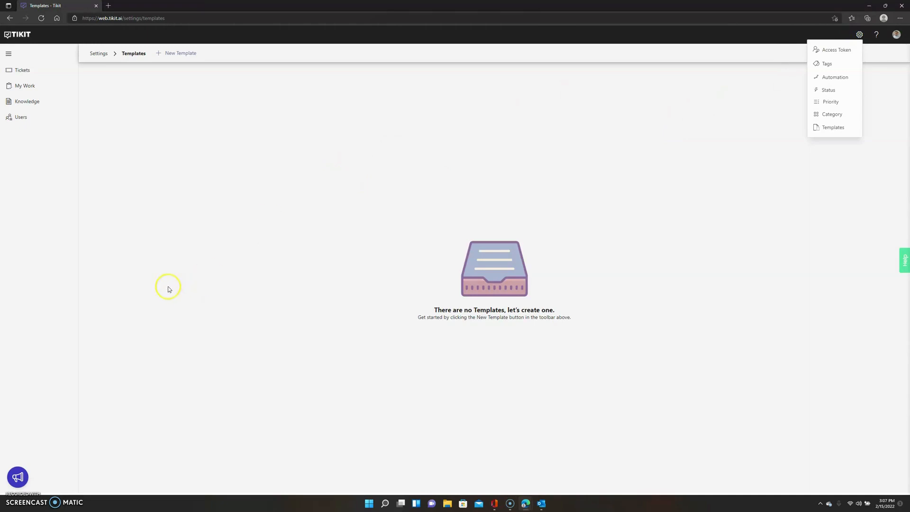